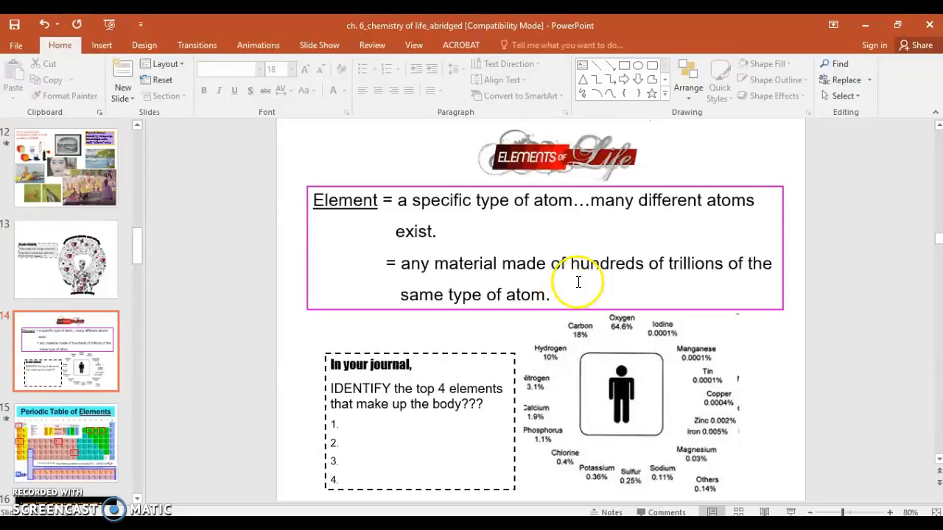
mouse_move(517, 335)
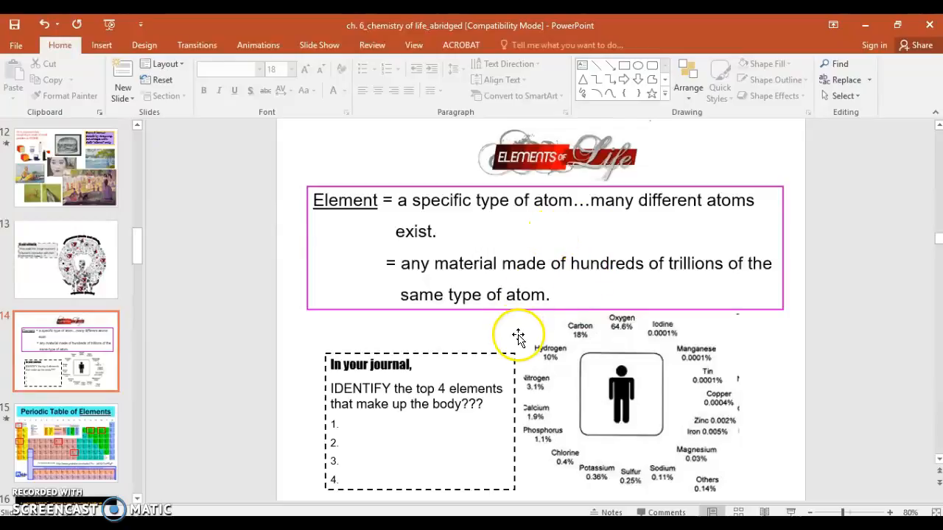
mouse_move(519, 250)
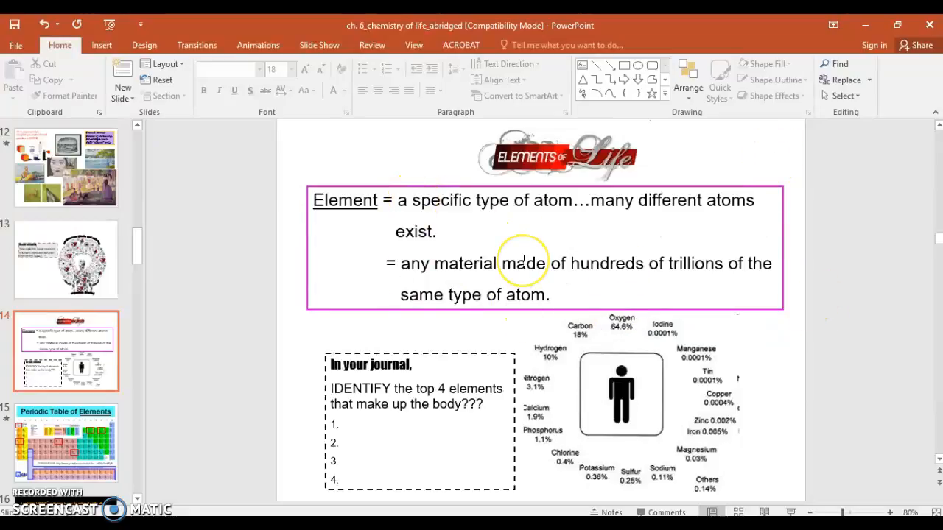
mouse_move(496, 322)
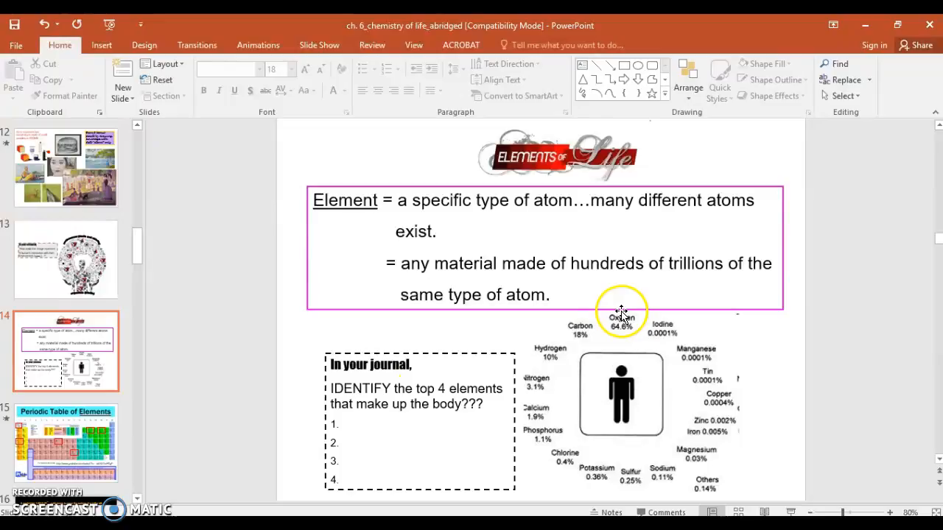
mouse_move(637, 486)
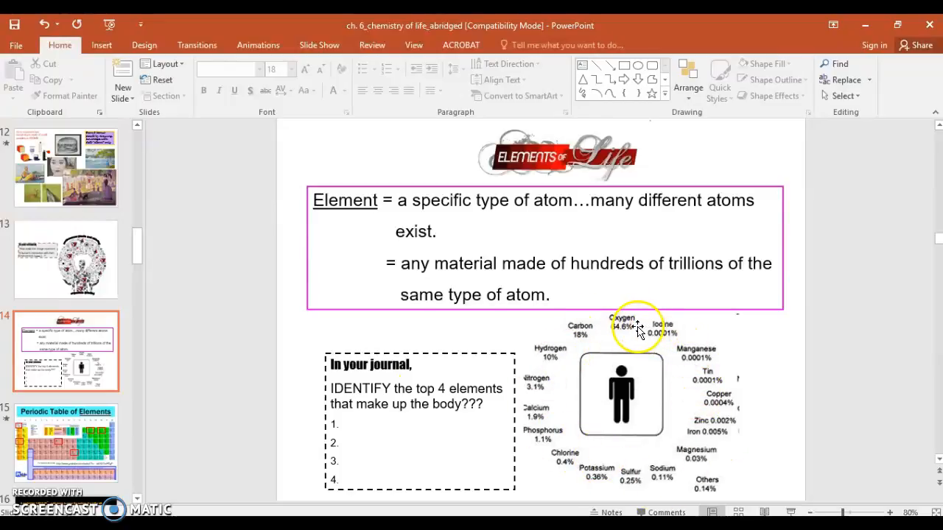
mouse_move(549, 435)
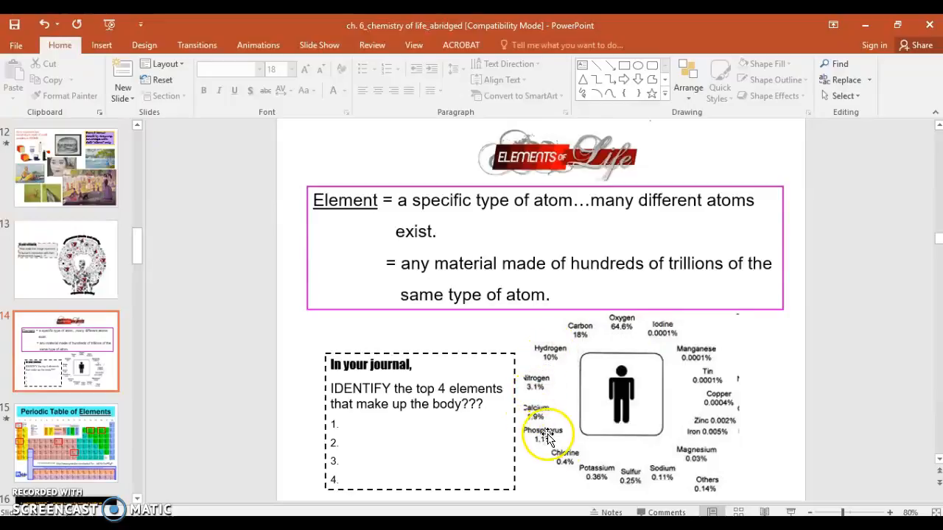
mouse_move(696, 468)
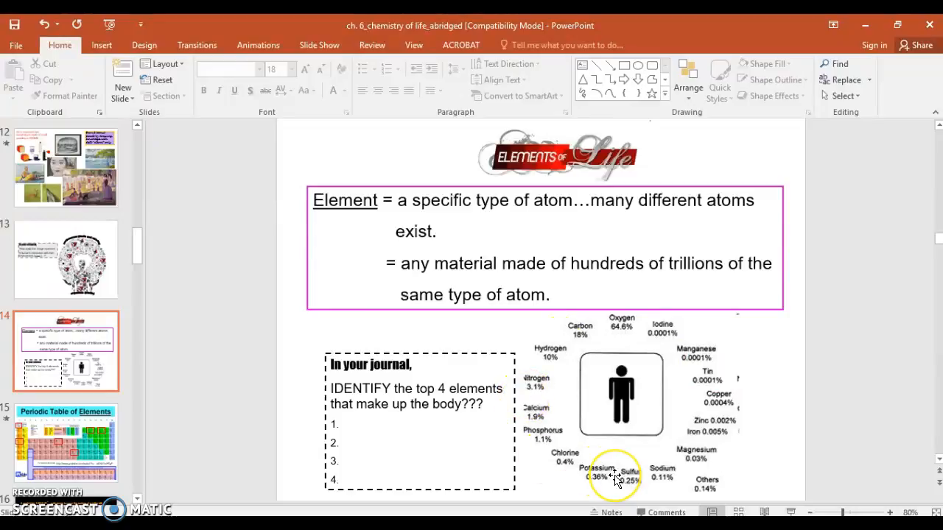
Step: Go to slide 15, the Periodic Table of Elements slide
click(65, 442)
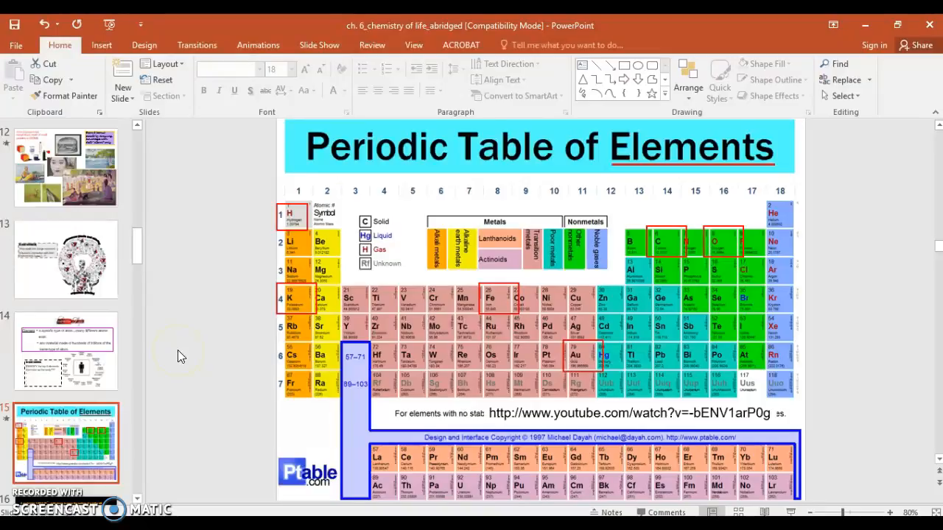
mouse_move(619, 398)
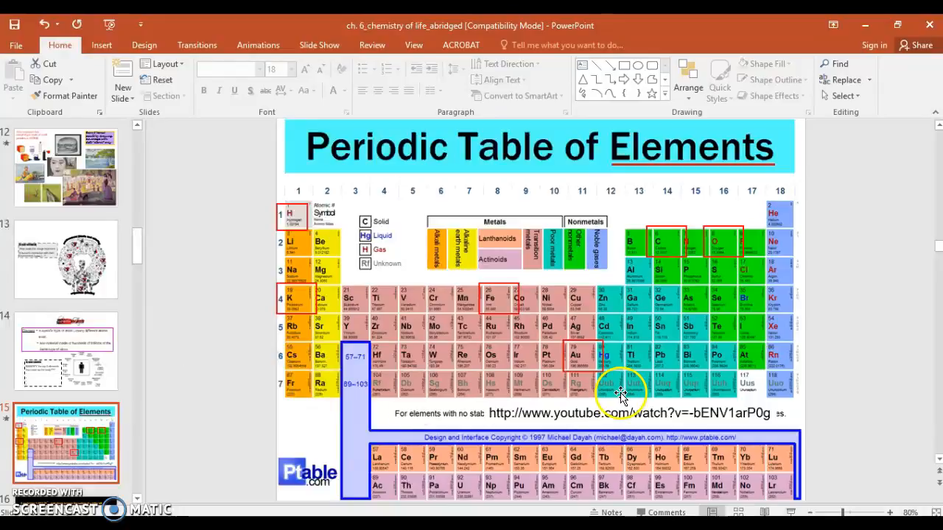
mouse_move(784, 412)
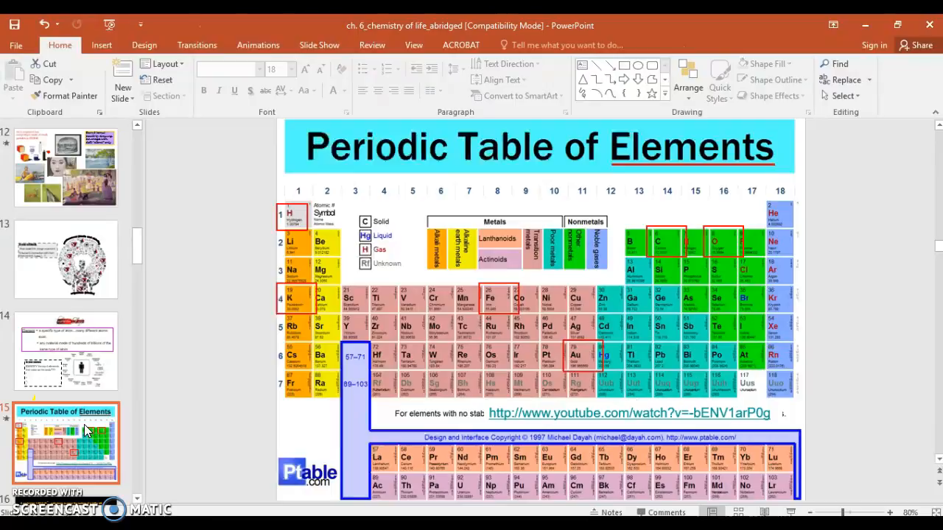
Step: Open the gold-atoms dollar bill slide and highlight its atom count number without changing it
click(66, 351)
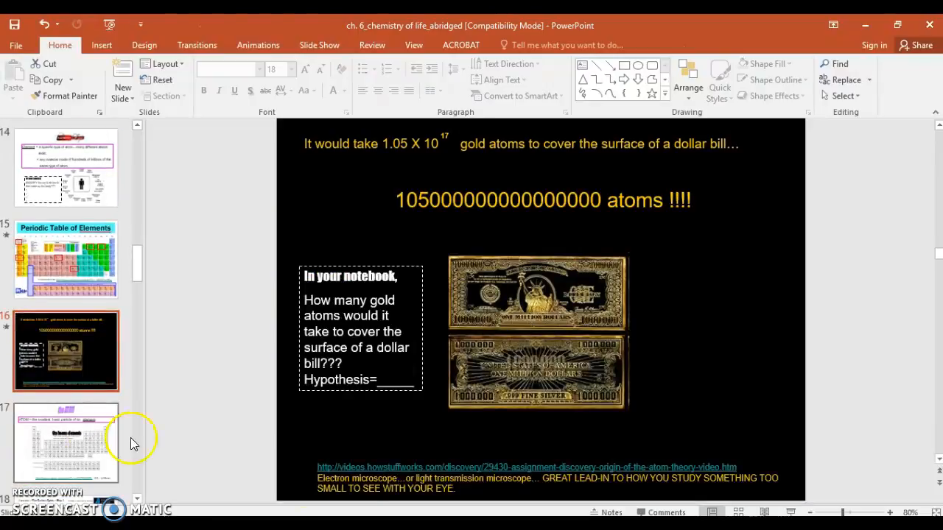
mouse_move(453, 278)
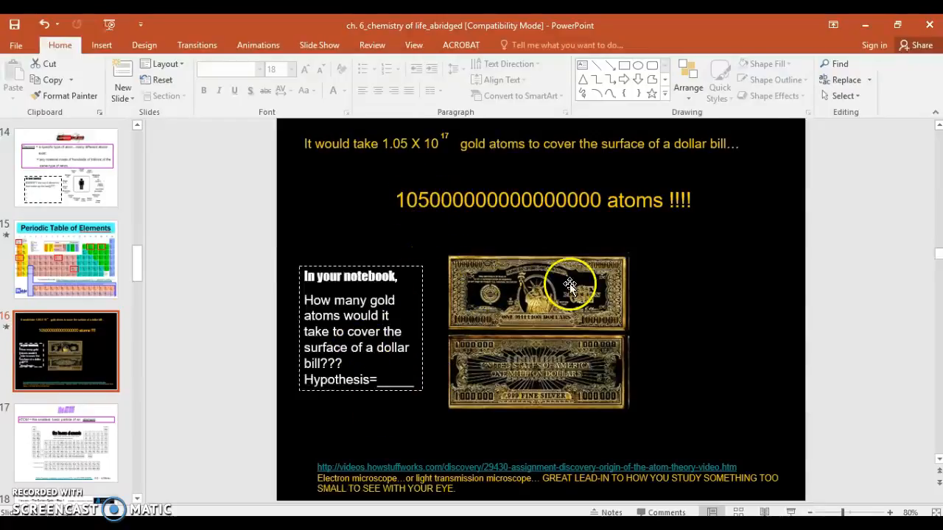
mouse_move(475, 327)
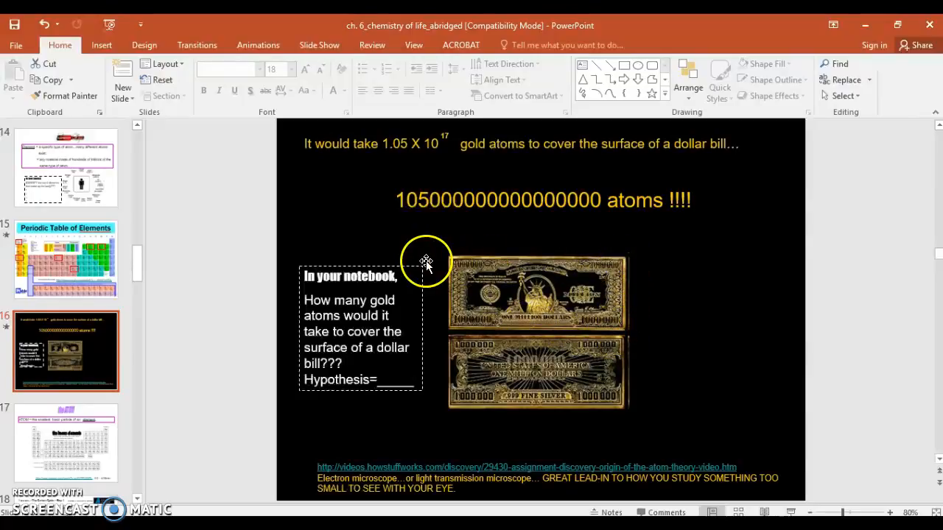
mouse_move(492, 199)
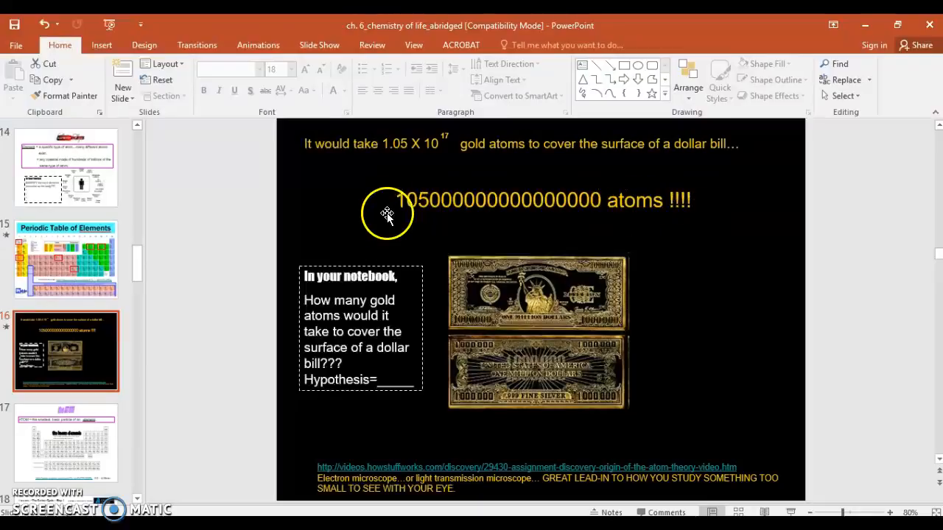
mouse_move(609, 190)
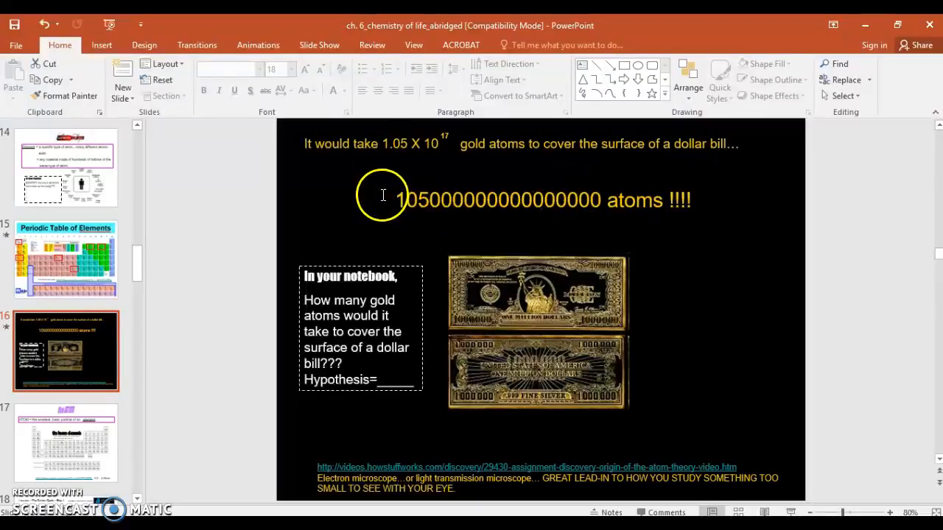
click(381, 143)
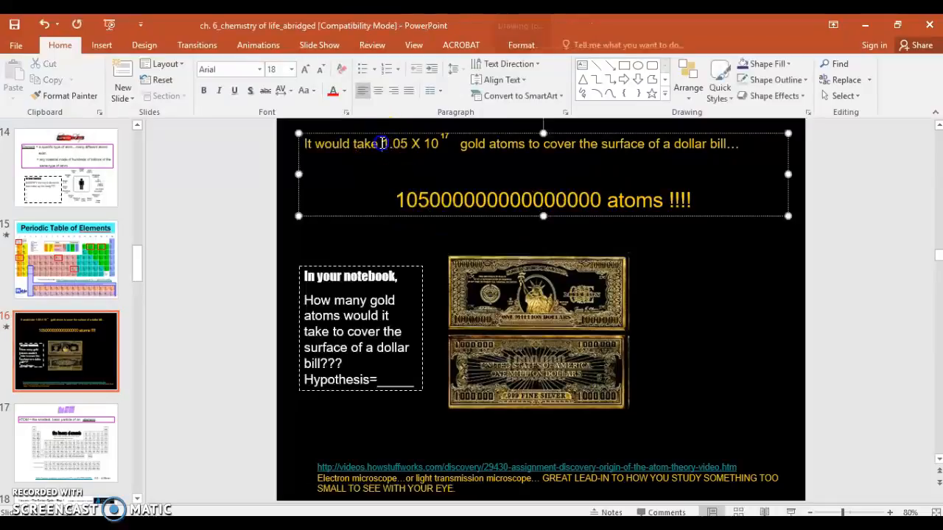
double_click(407, 144)
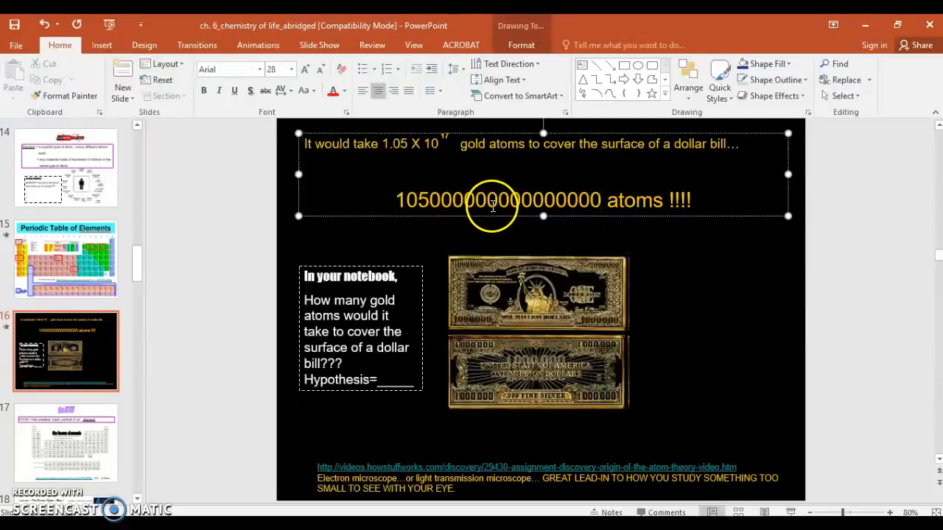
mouse_move(596, 208)
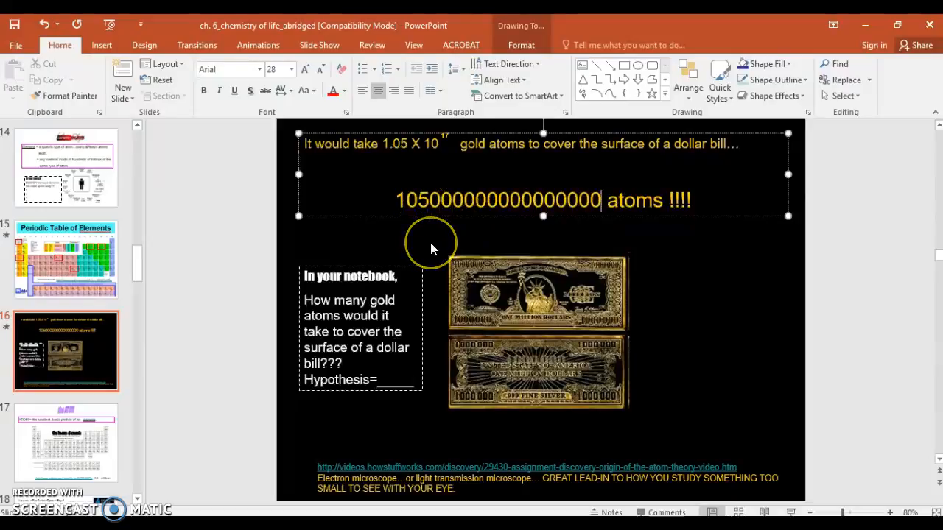
mouse_move(449, 465)
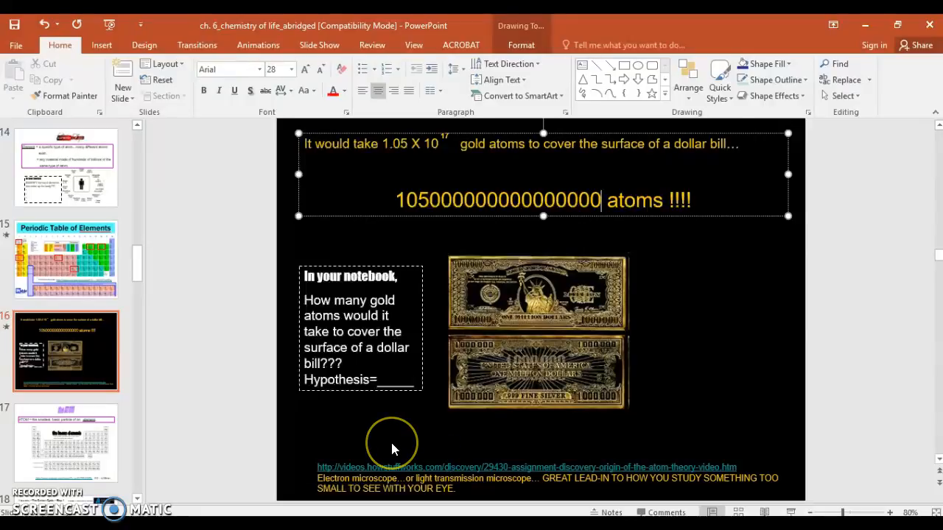
mouse_move(217, 335)
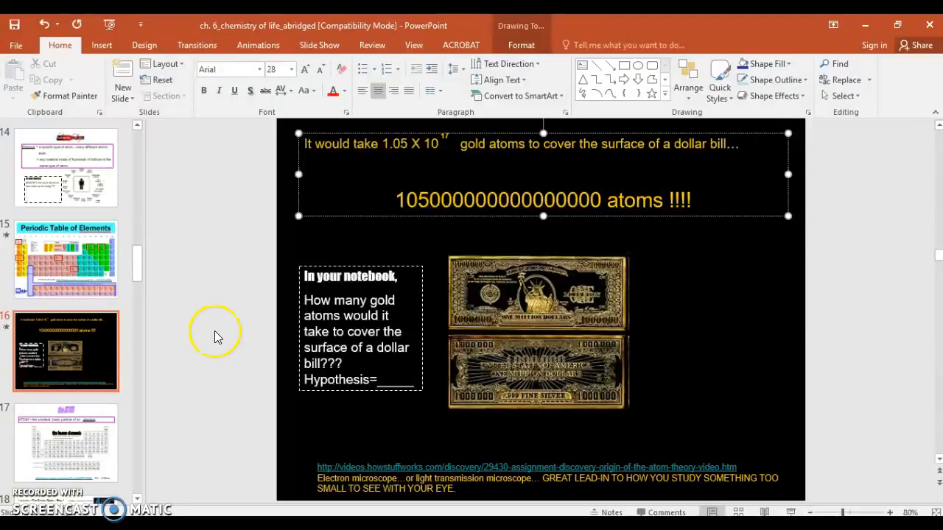
click(210, 324)
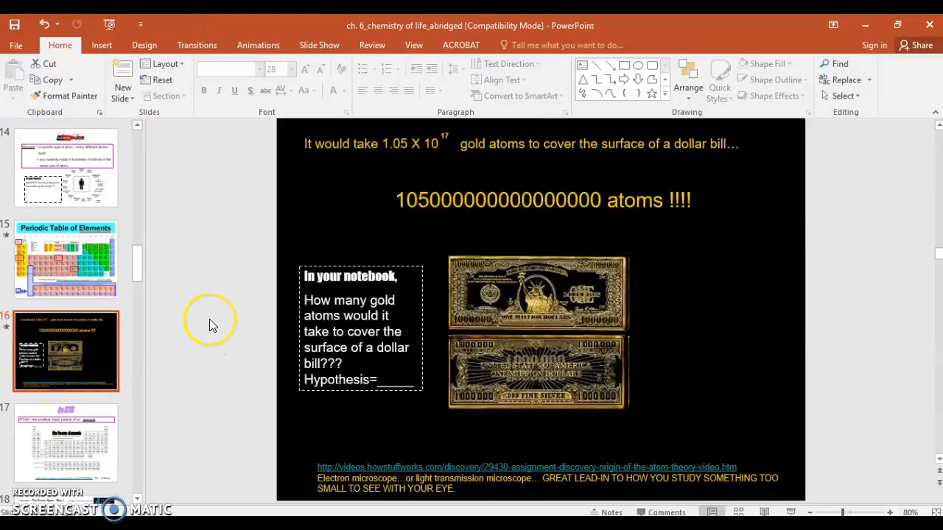
Step: Return to the 'the ATOM' definition slide and click onto the slide
click(65, 441)
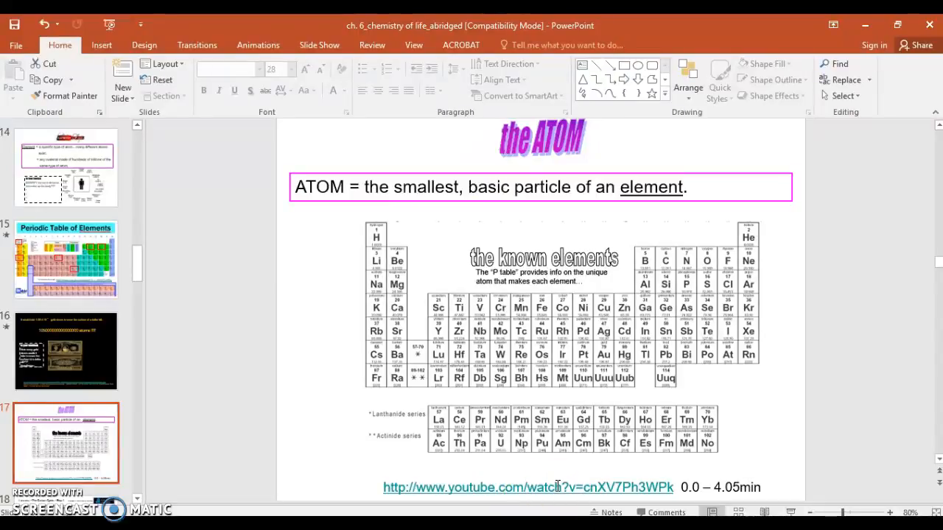
click(375, 243)
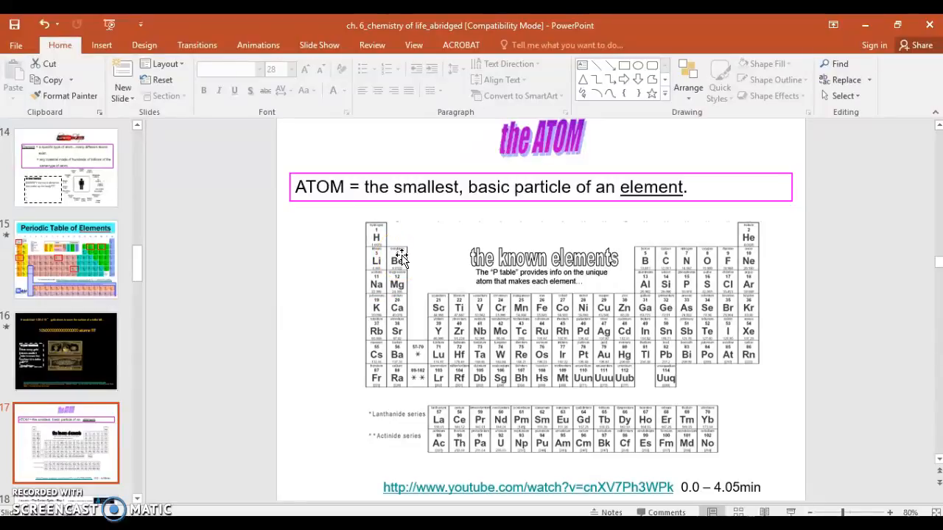
mouse_move(707, 209)
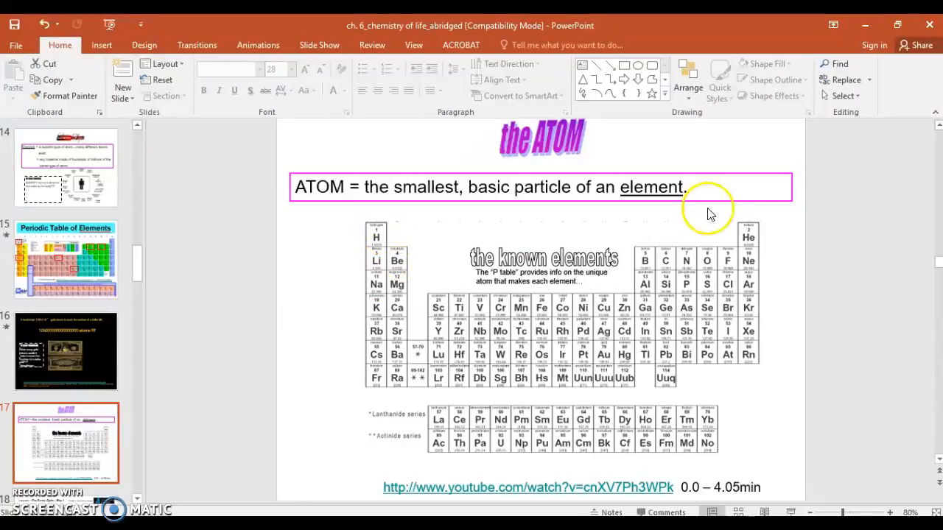
mouse_move(351, 239)
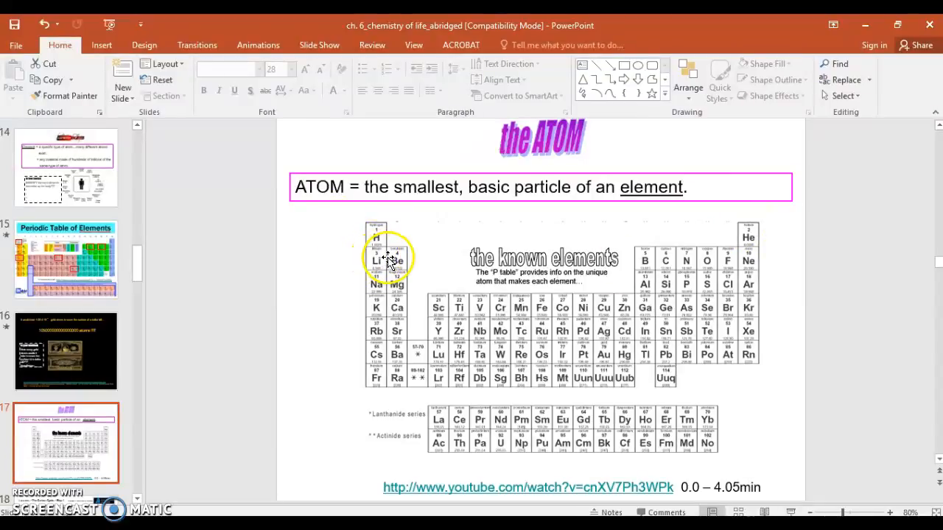
mouse_move(548, 324)
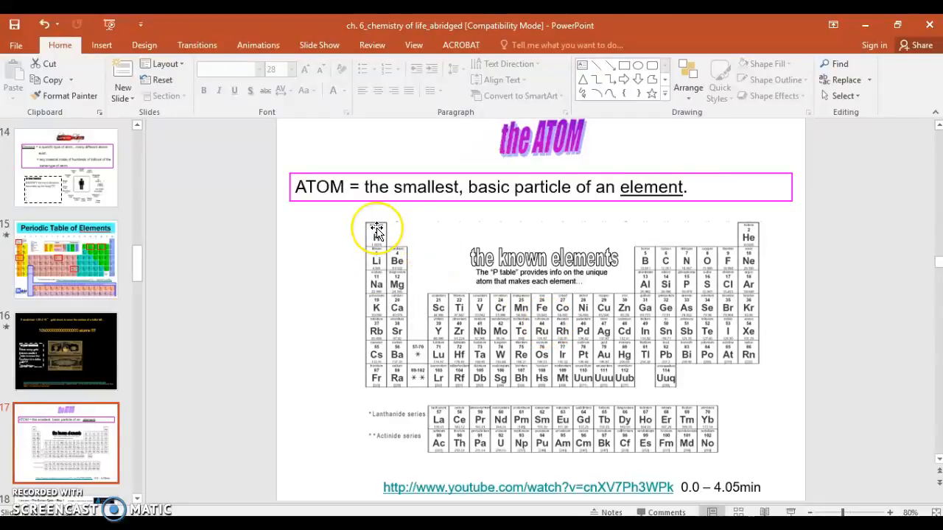
mouse_move(777, 206)
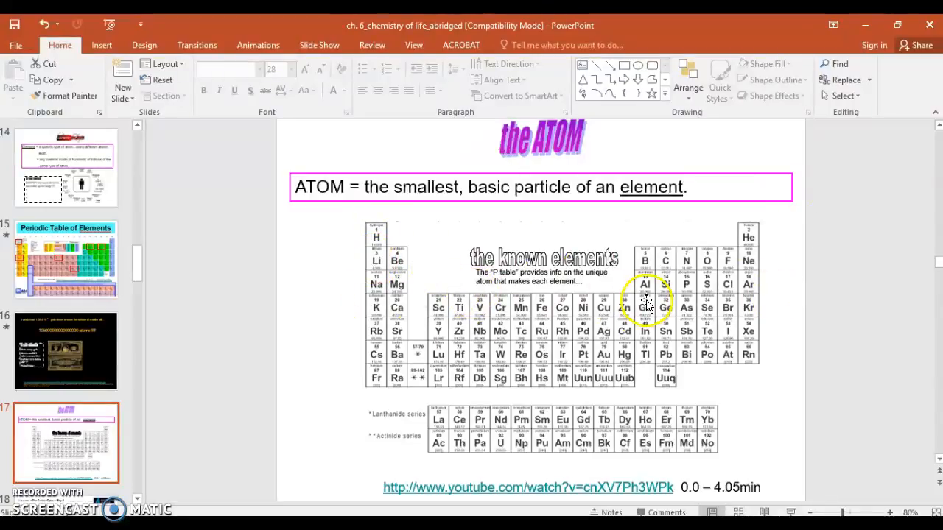
mouse_move(492, 308)
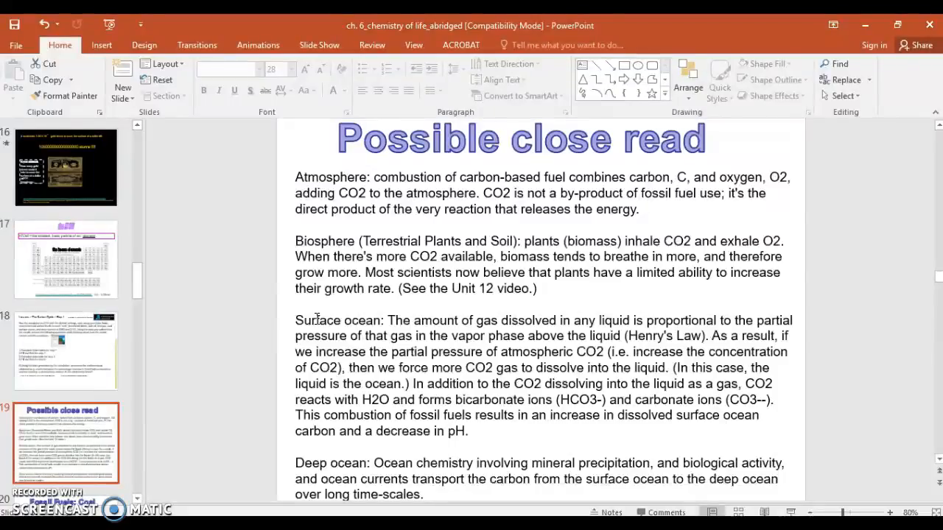
Step: Go to slide 20, the Fossil Fuels: Coal slide
click(65, 352)
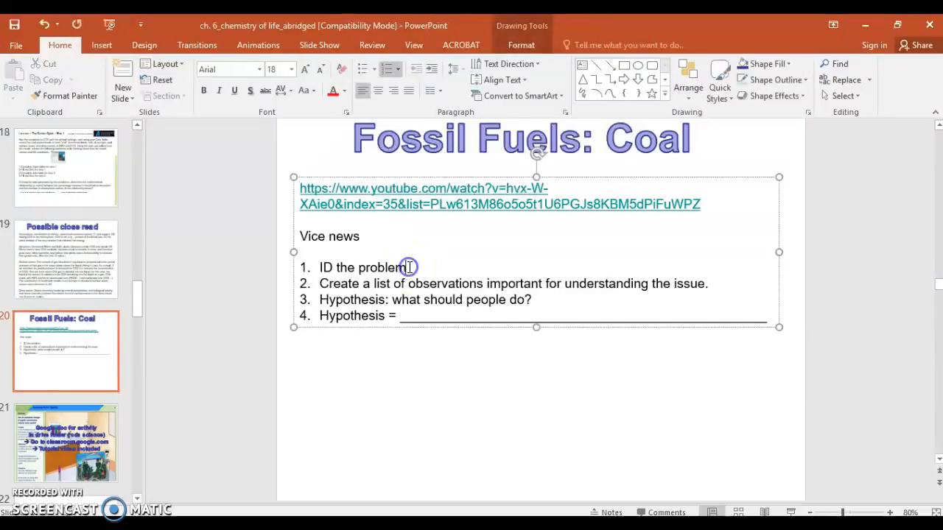
Step: Add 'or issue' so the first inquiry step reads 'ID the problem or issue'
text(or issue)
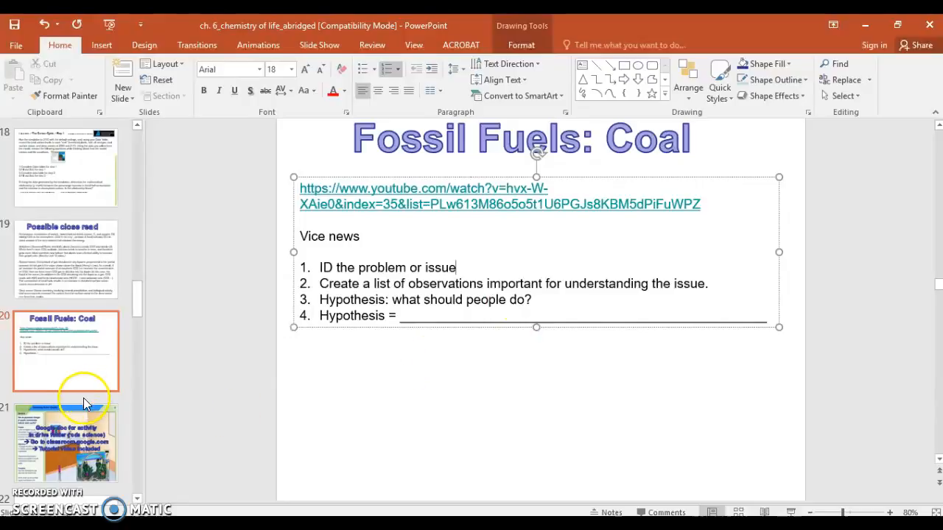
click(65, 442)
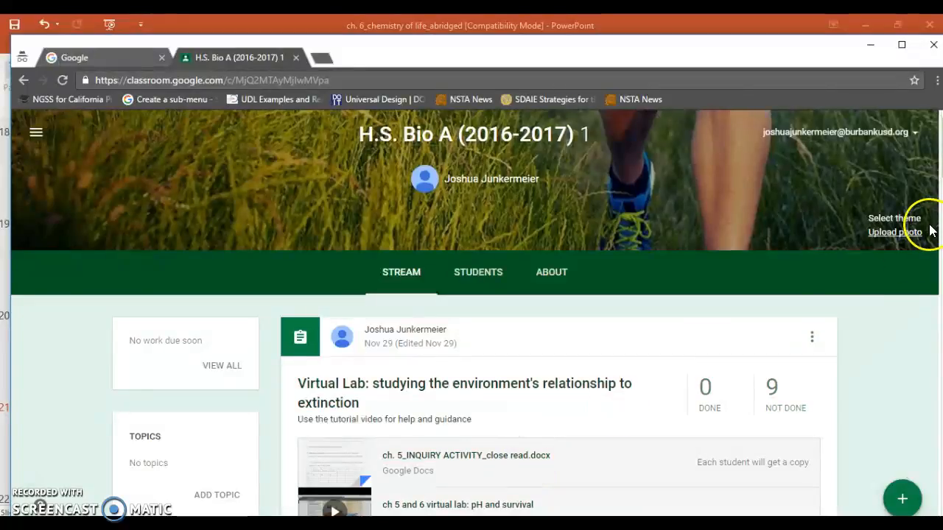
scroll(down, 3)
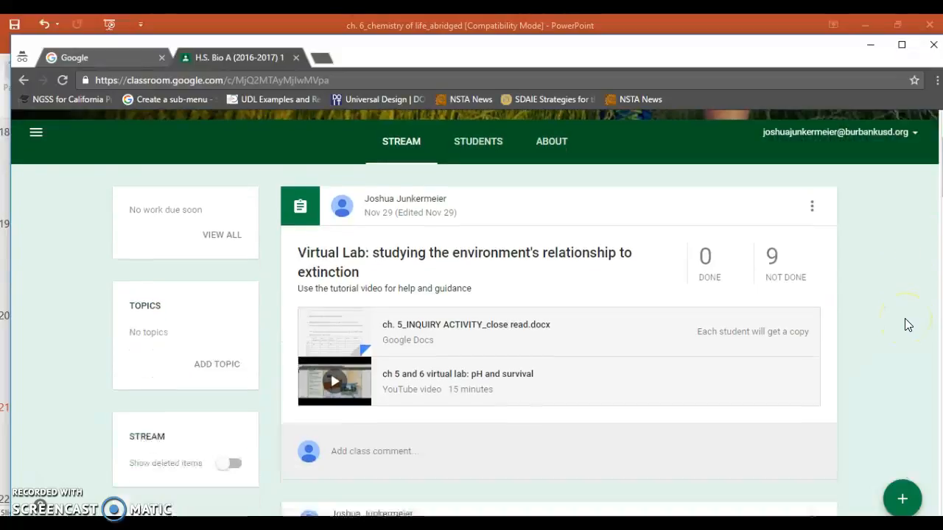
scroll(down, 3)
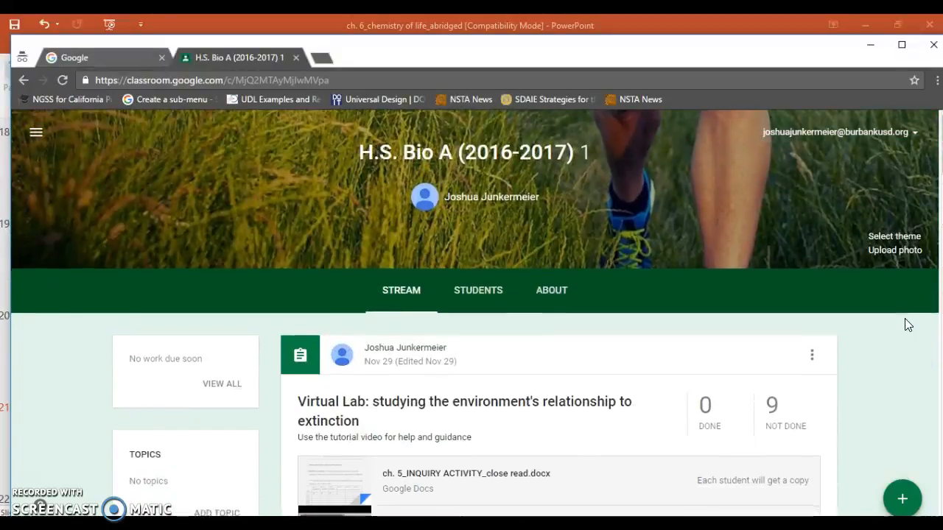
scroll(down, 3)
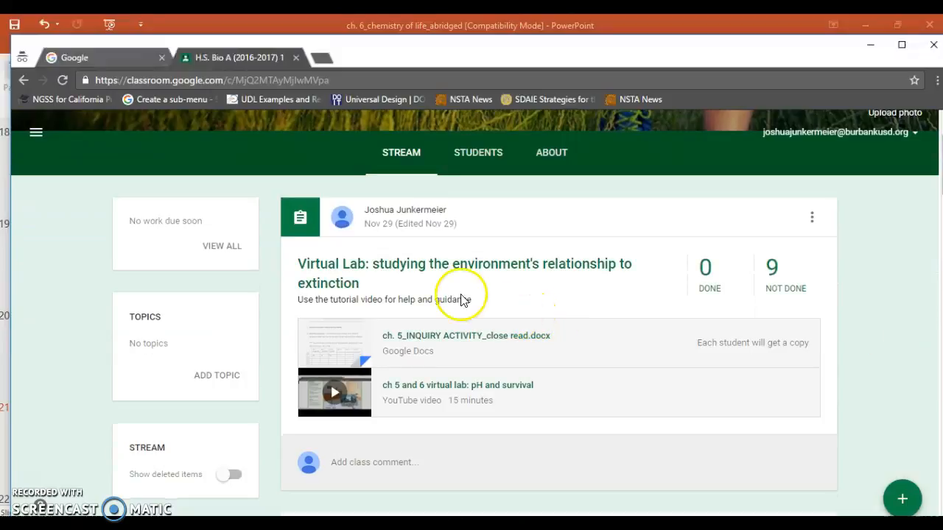
mouse_move(345, 413)
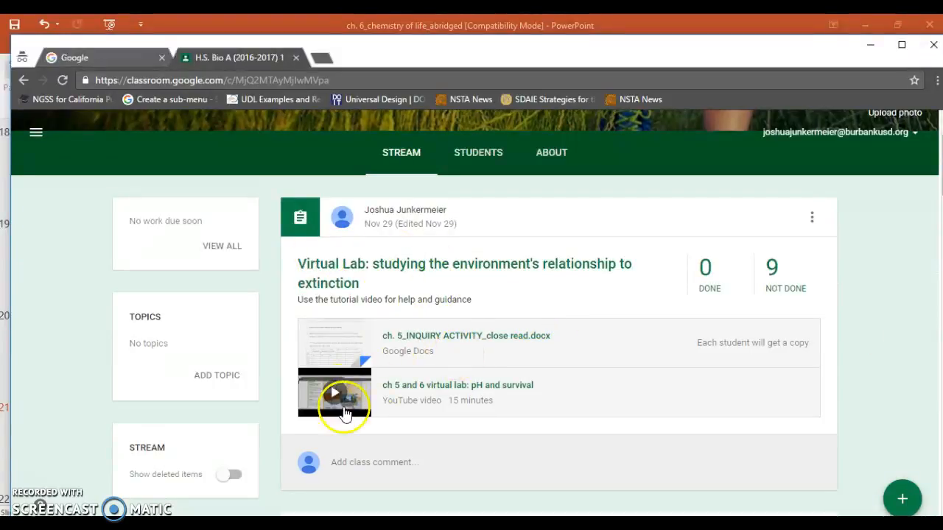
mouse_move(334, 340)
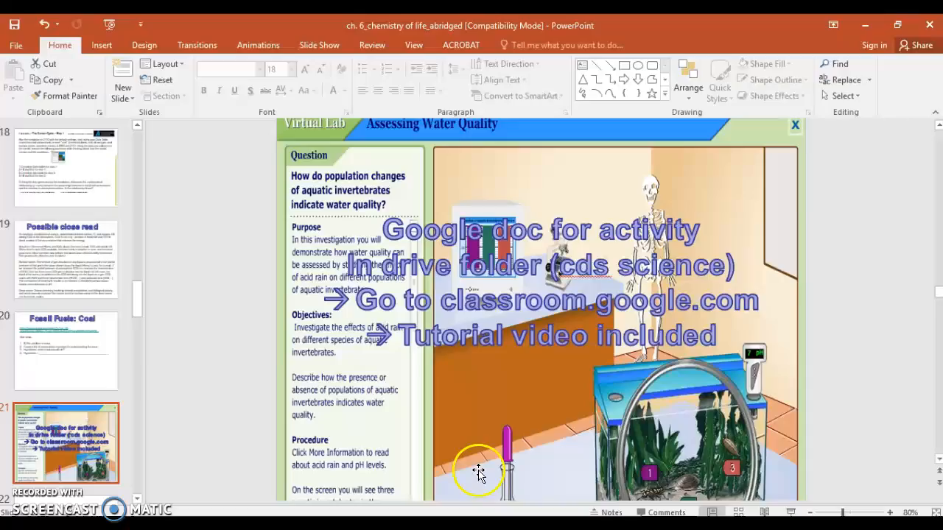
Step: On slide 22, open the phet.colorado.edu pH Scale link via Open Hyperlink
click(65, 377)
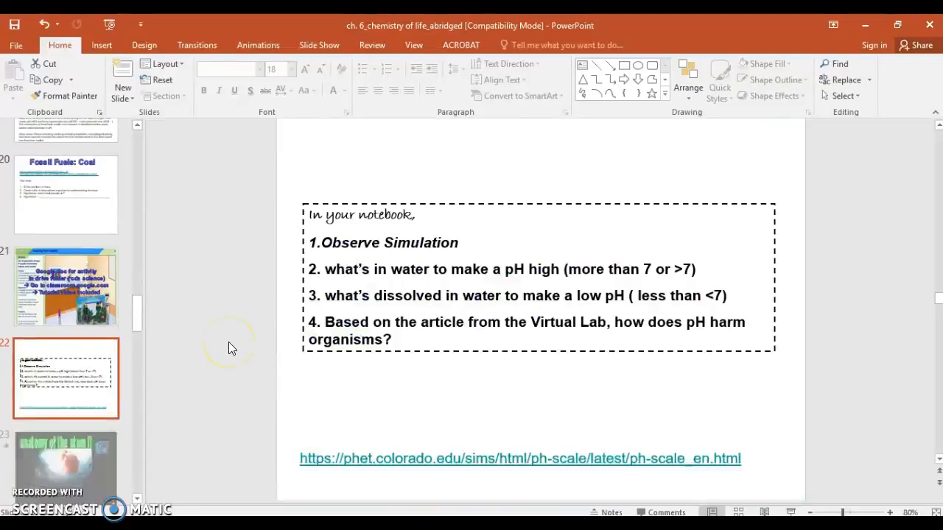
scroll(down, 3)
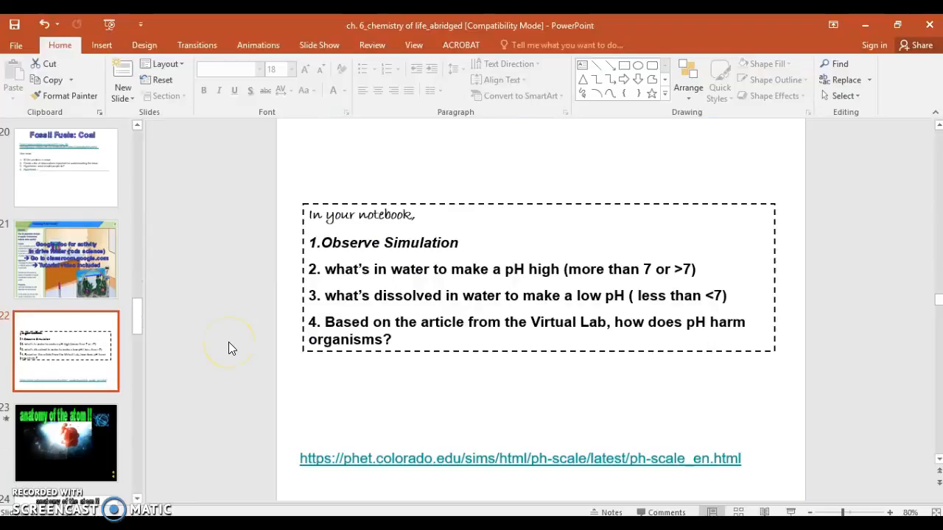
mouse_move(480, 482)
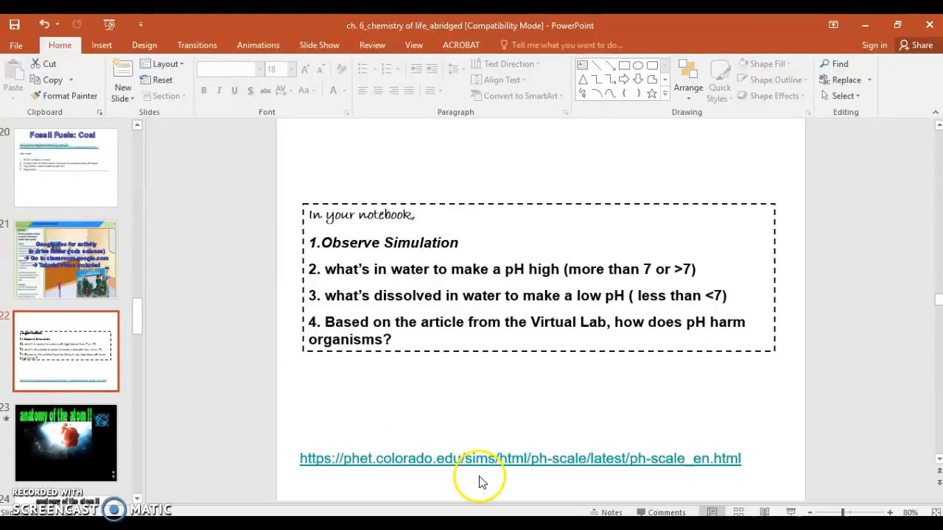
mouse_move(746, 467)
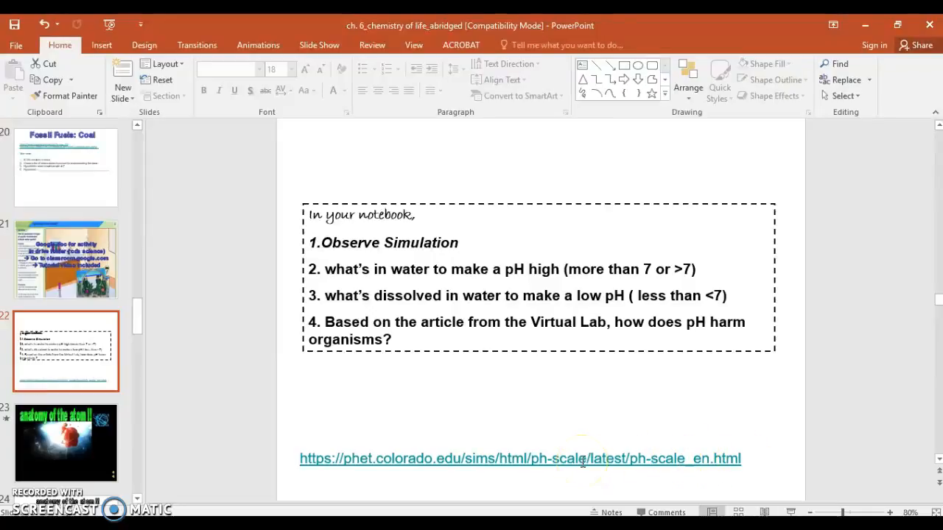
right_click(581, 458)
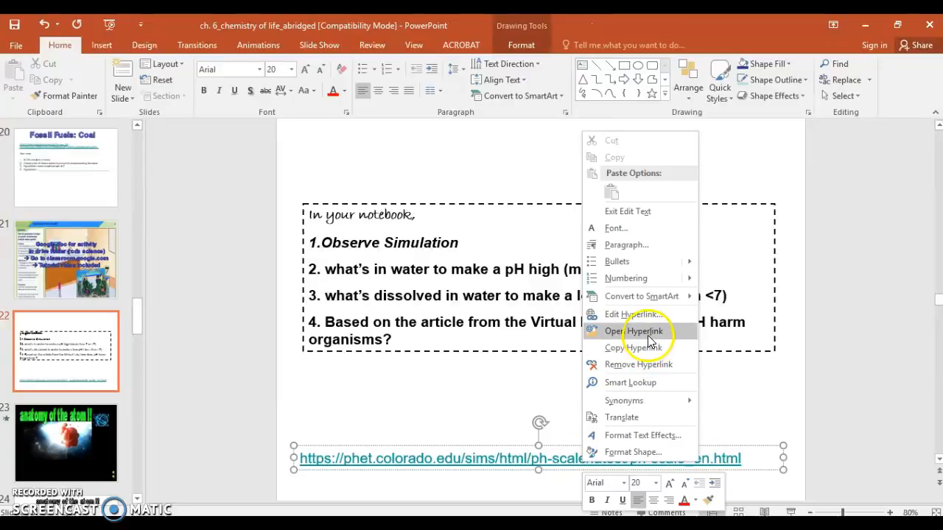
click(632, 330)
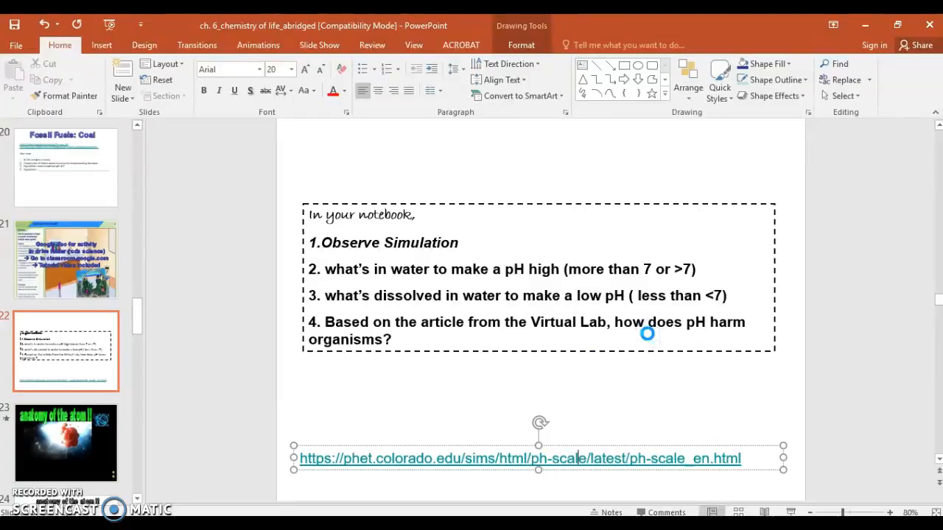
Step: Launch the pH Scale simulation and enter its Micro screen
click(520, 458)
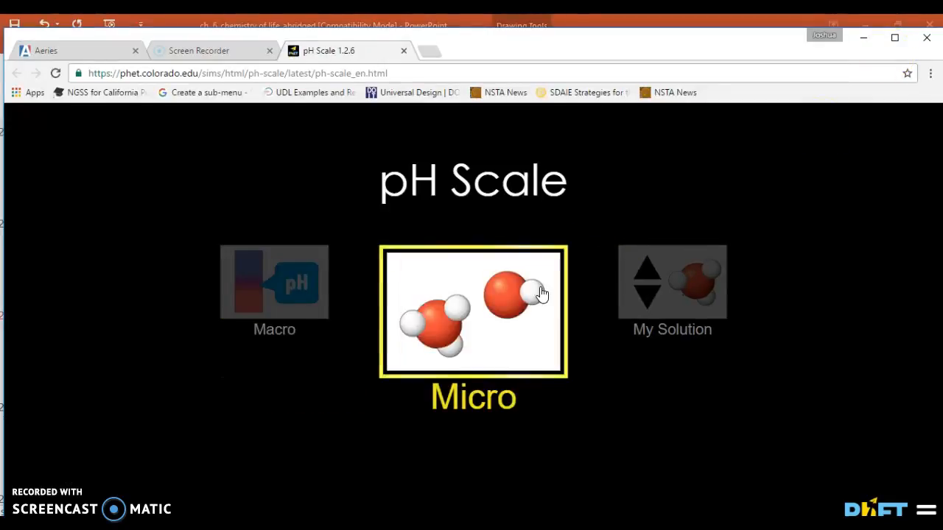
click(473, 311)
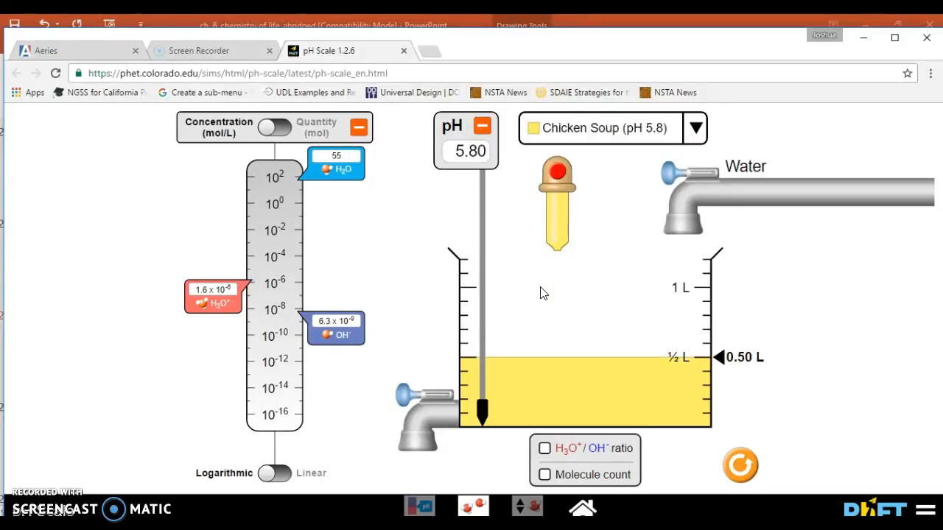
mouse_move(99, 203)
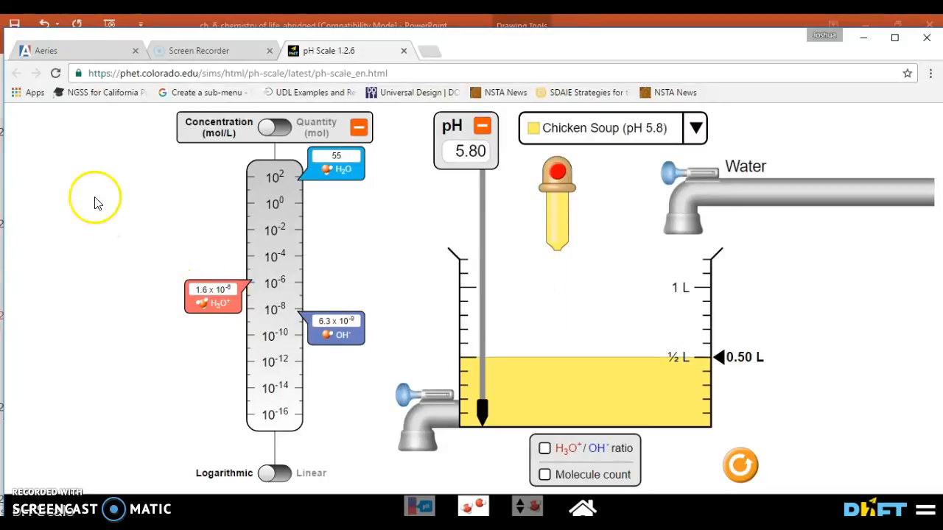
mouse_move(198, 50)
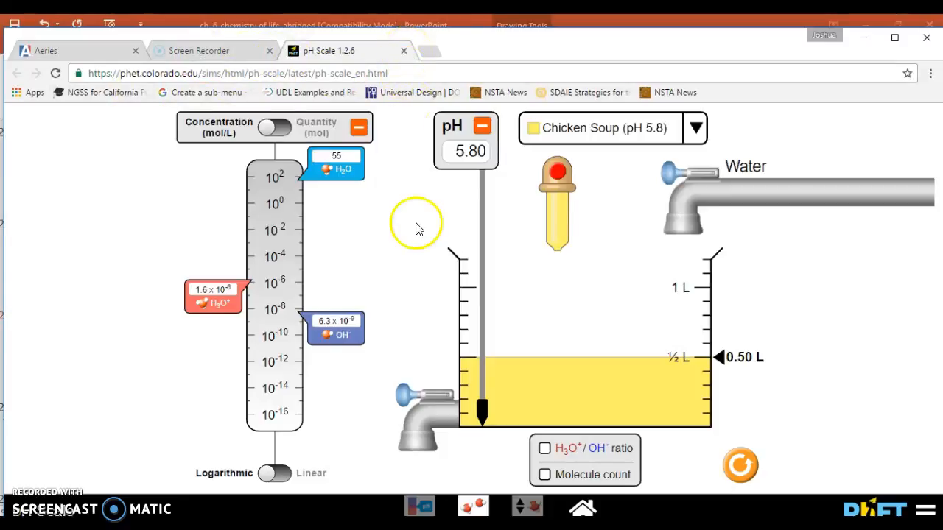
mouse_move(810, 78)
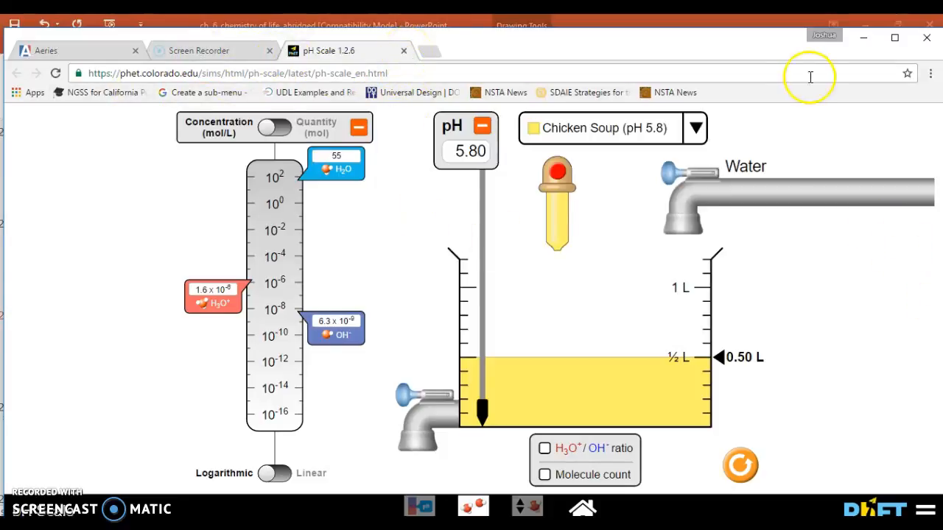
mouse_move(754, 43)
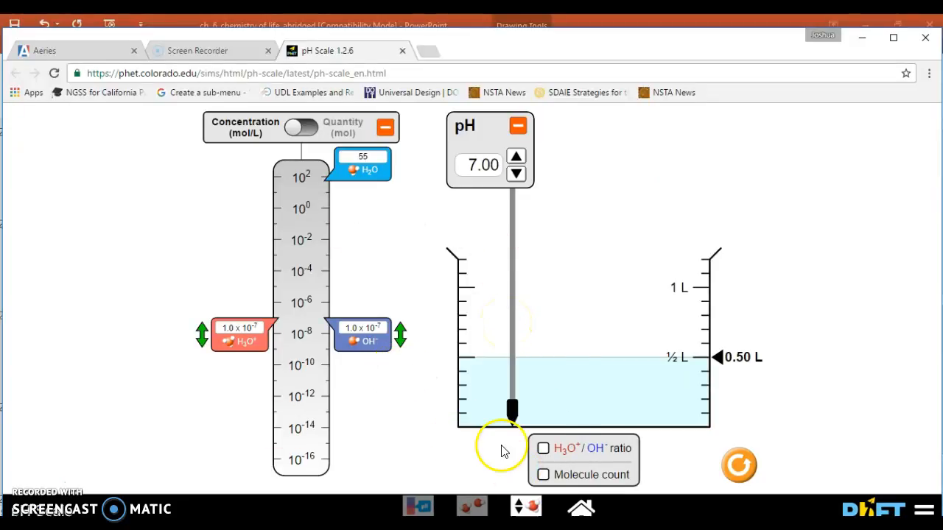
Step: Turn on the H3O+/OH- ratio display for the pH 7.00 water
click(542, 449)
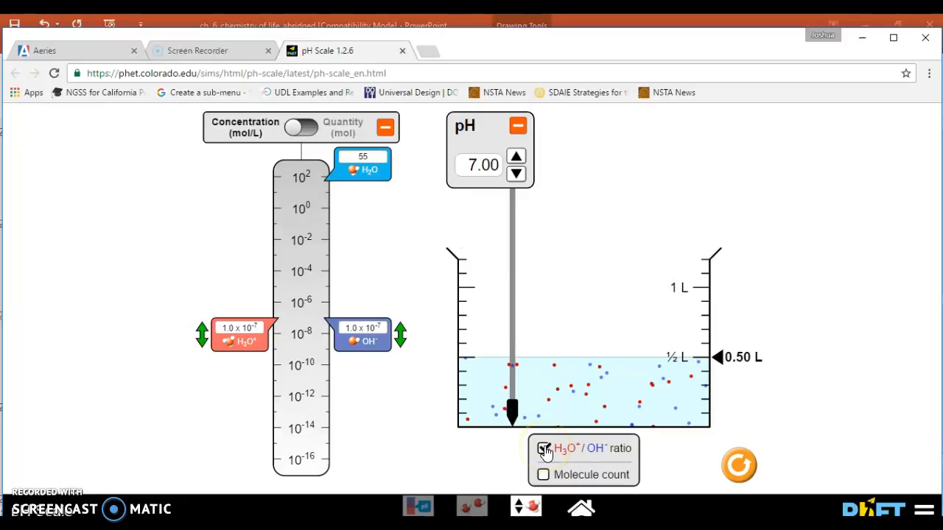
click(543, 447)
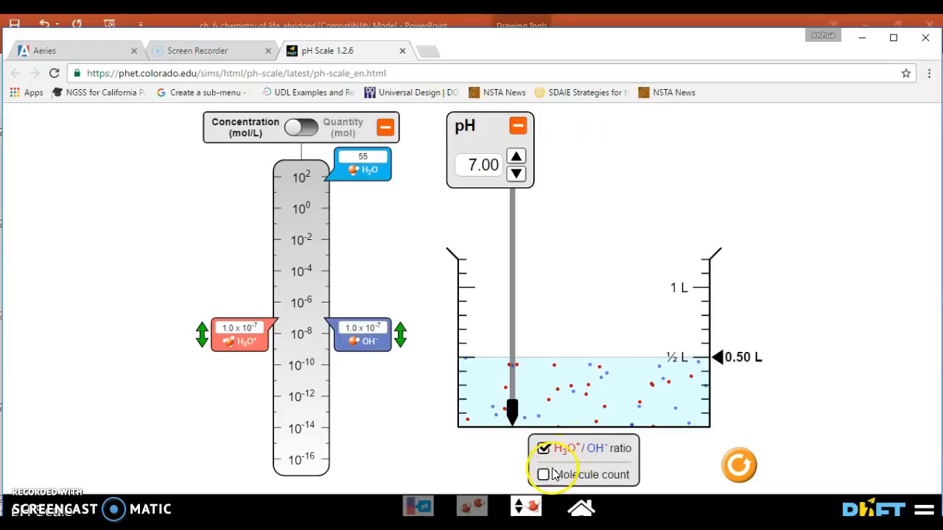
click(543, 475)
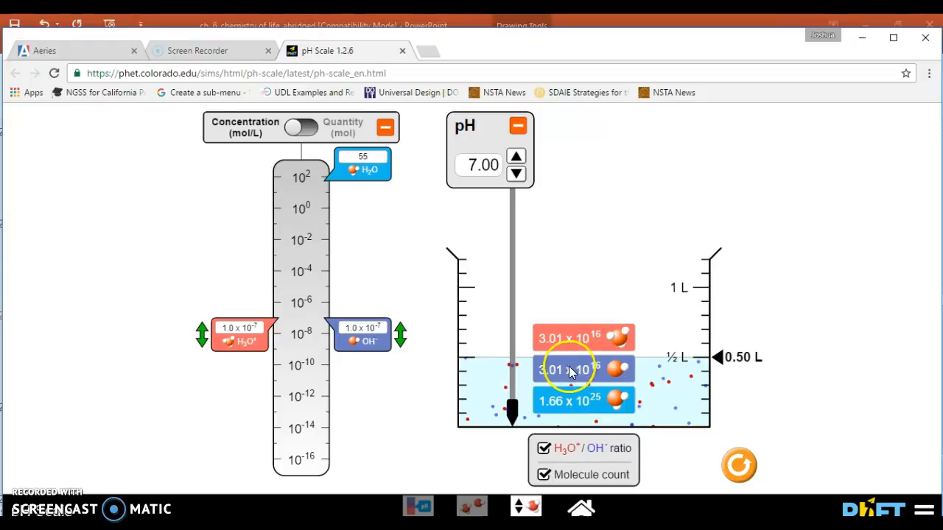
mouse_move(615, 372)
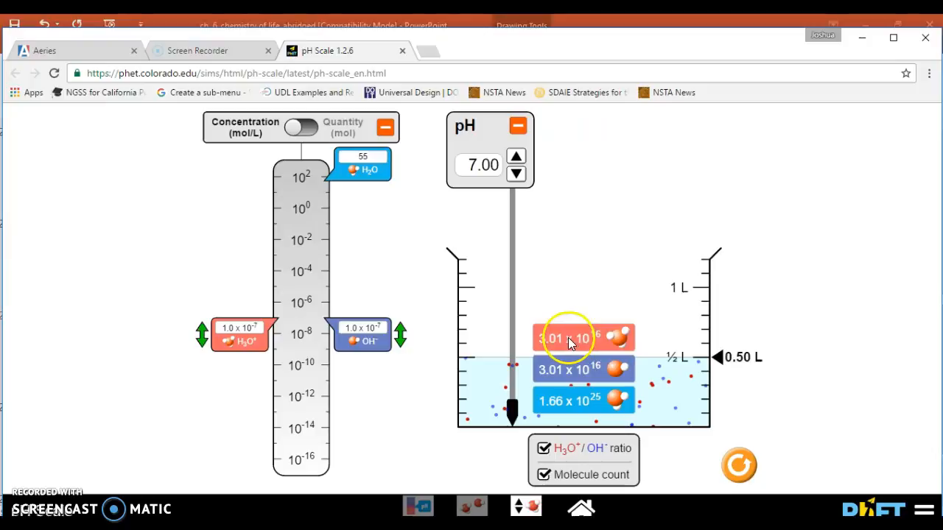
mouse_move(615, 337)
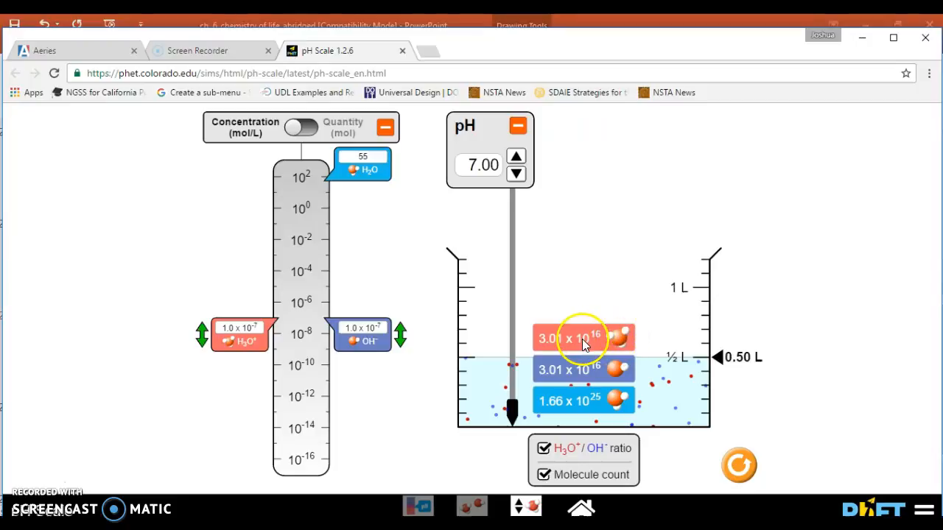
mouse_move(582, 368)
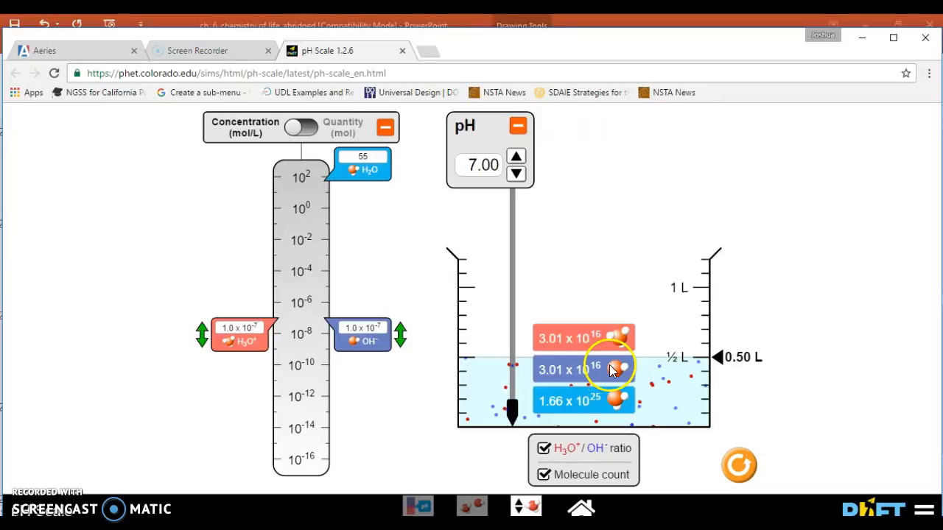
mouse_move(596, 398)
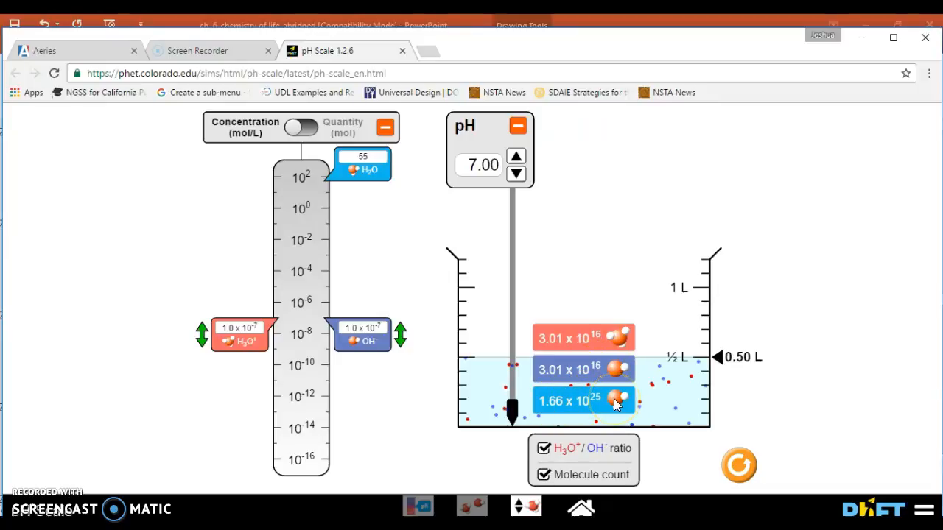
mouse_move(526, 267)
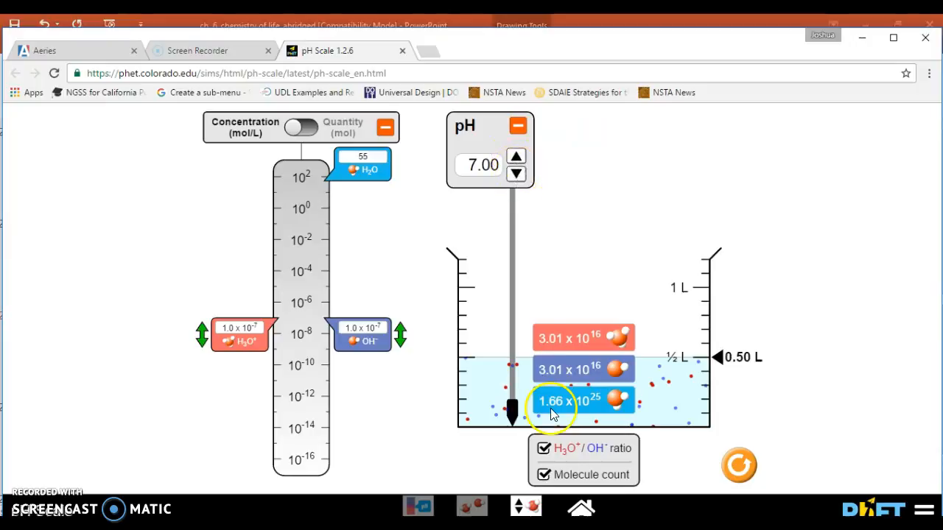
mouse_move(444, 248)
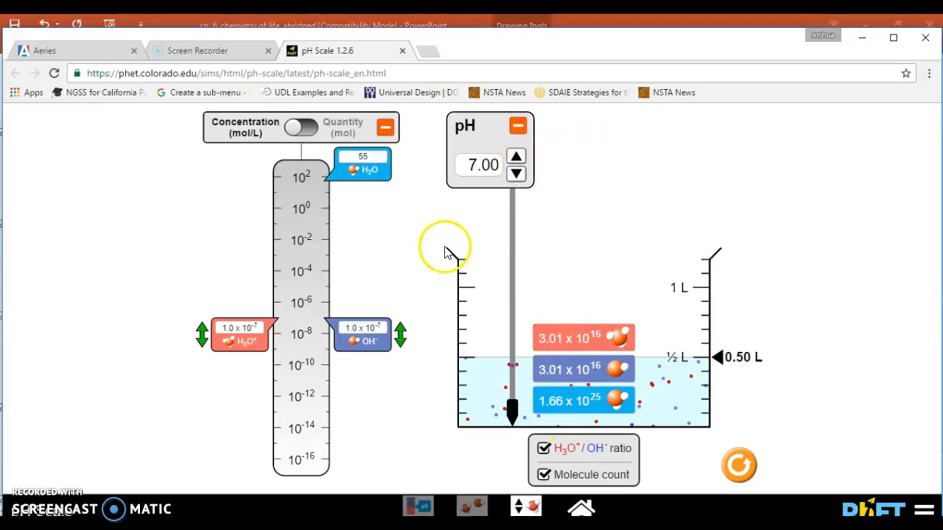
Step: Raise the water's pH from 7.00 past 8 toward 9
click(515, 155)
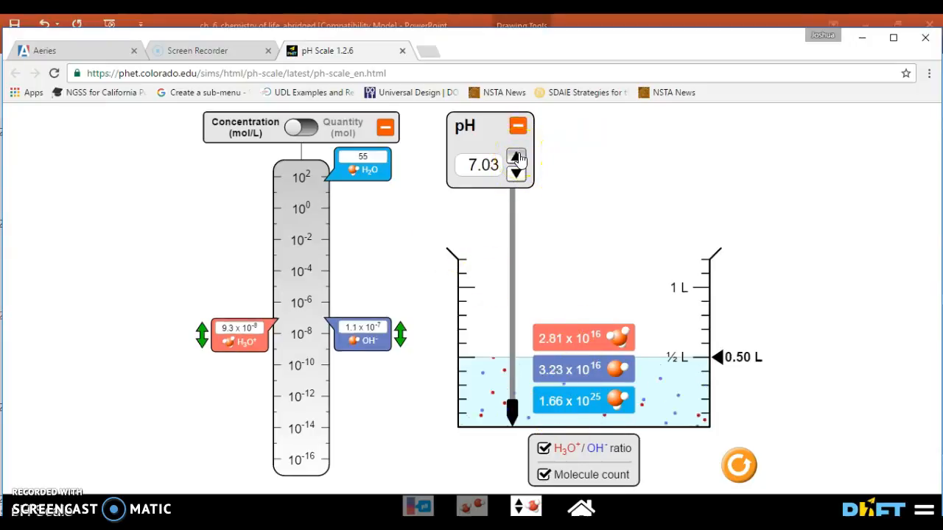
click(516, 157)
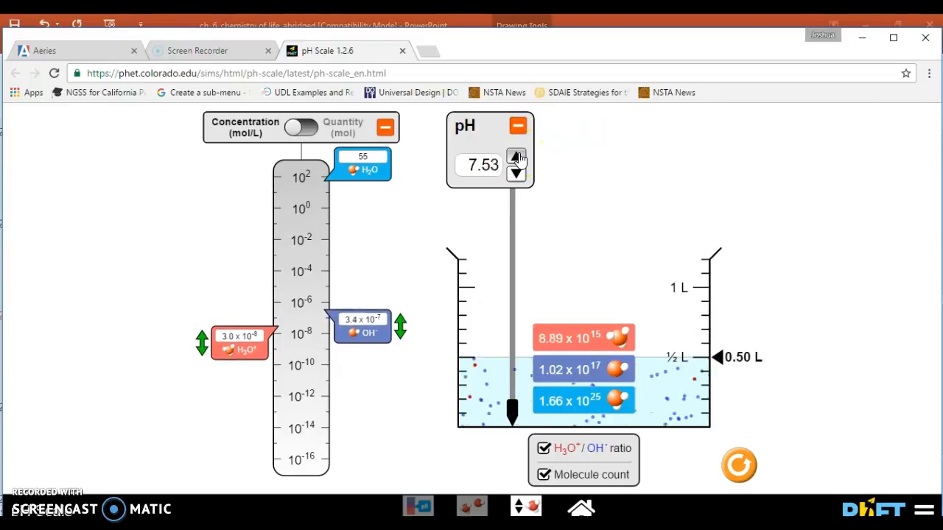
click(516, 158)
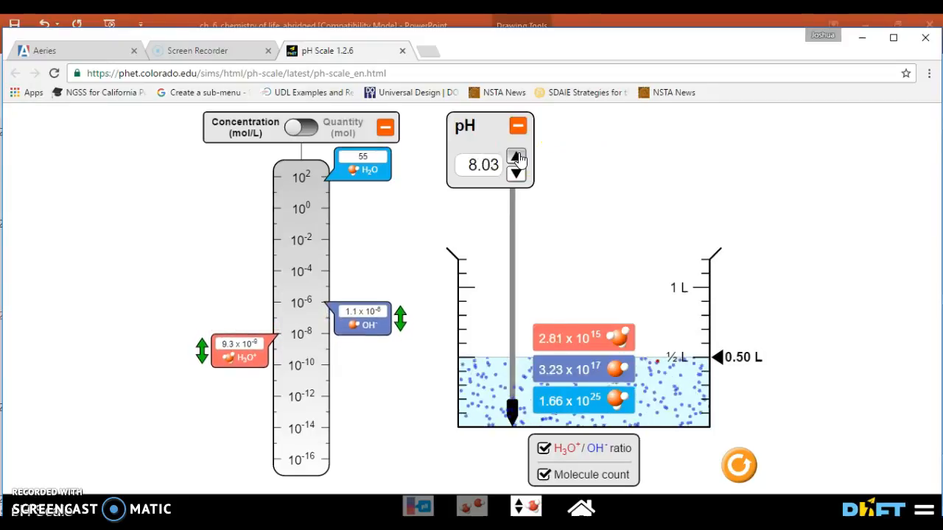
click(515, 156)
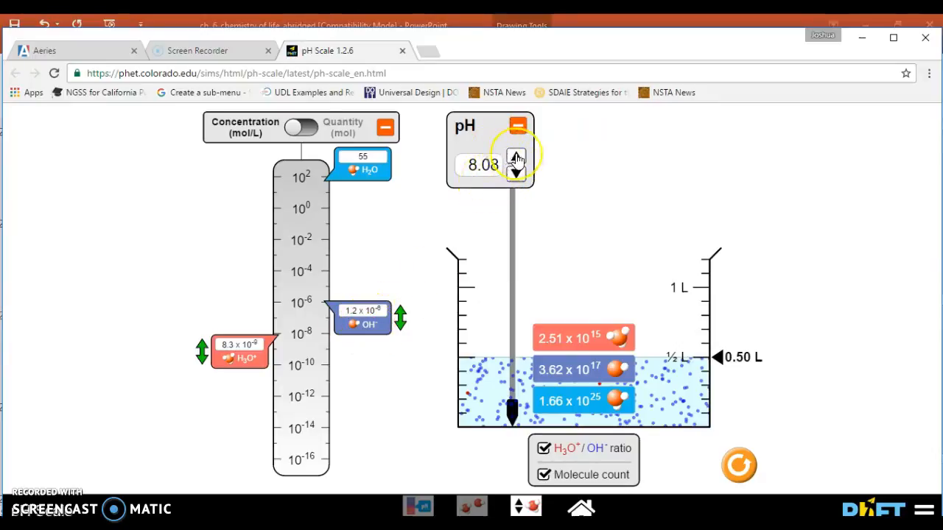
click(516, 158)
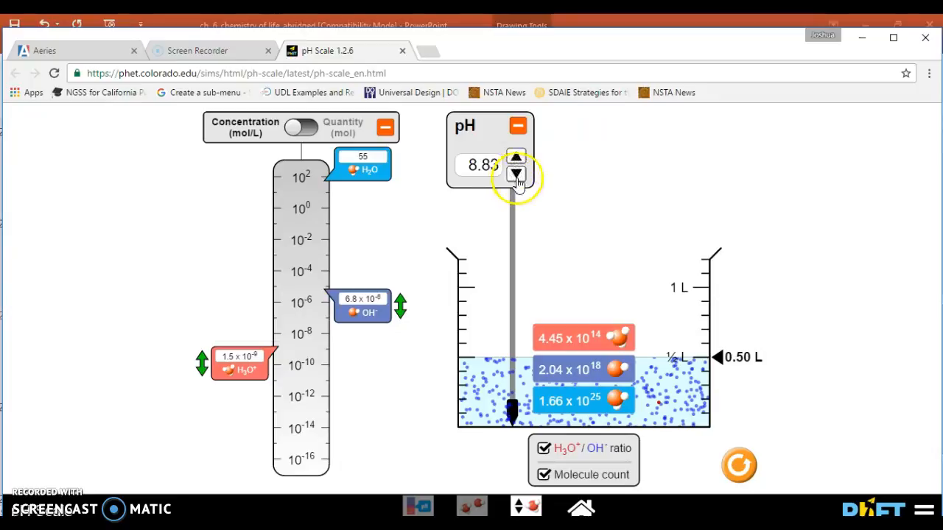
Step: Lower the pH through neutral to about 5.31, then nudge it up to 5.72
click(516, 174)
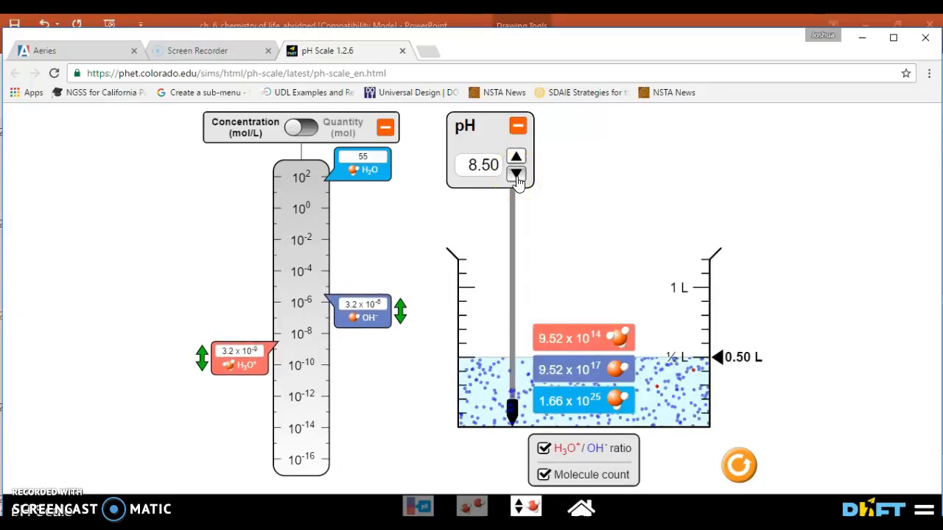
click(515, 175)
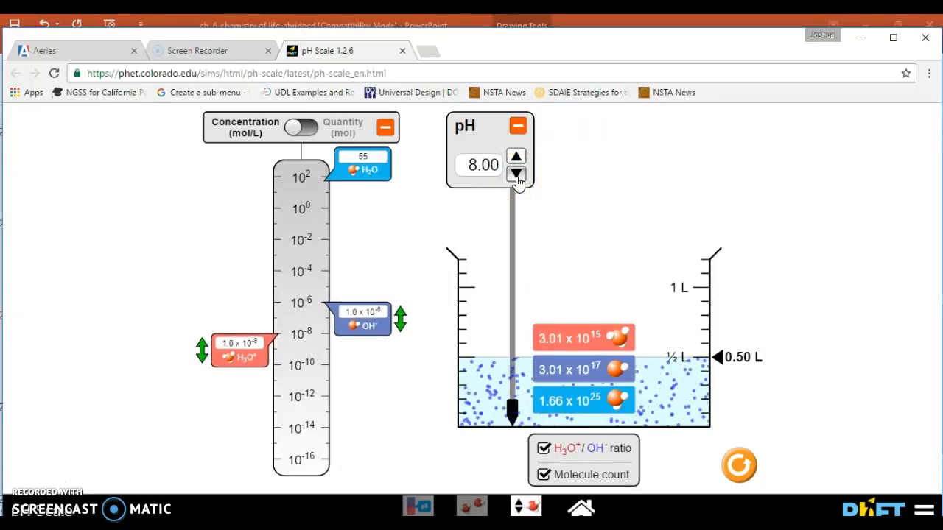
click(516, 175)
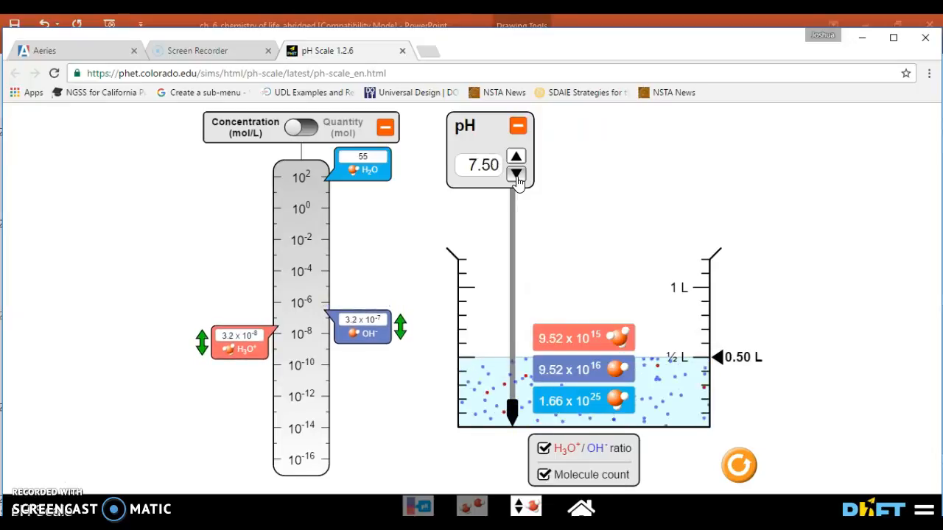
click(515, 175)
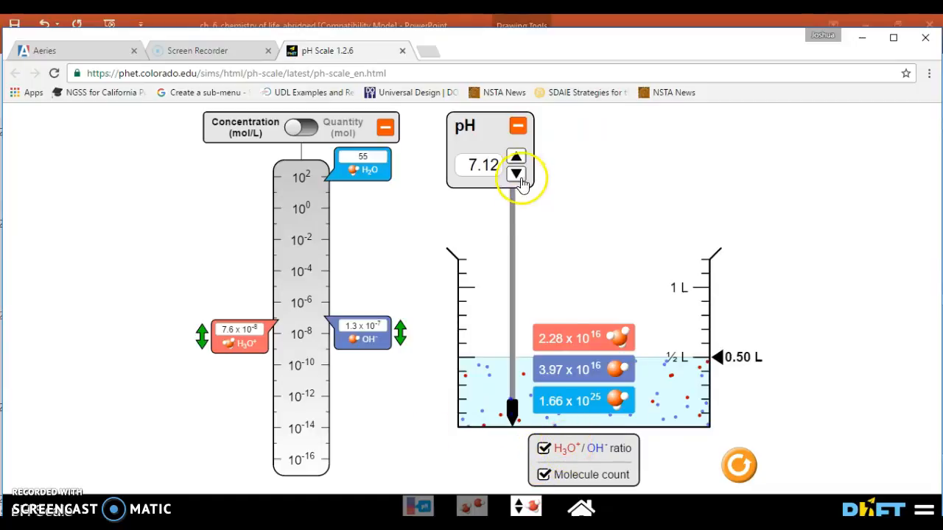
right_click(516, 173)
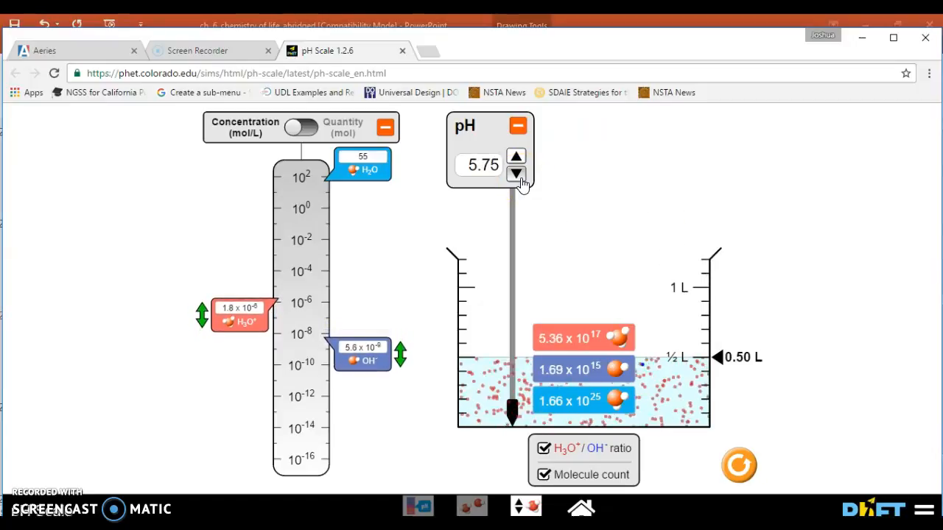
click(515, 174)
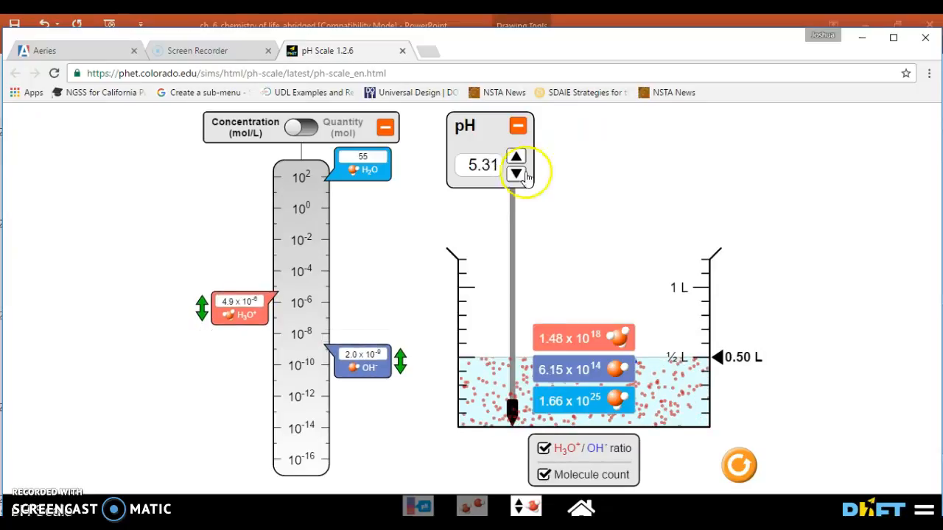
mouse_move(511, 405)
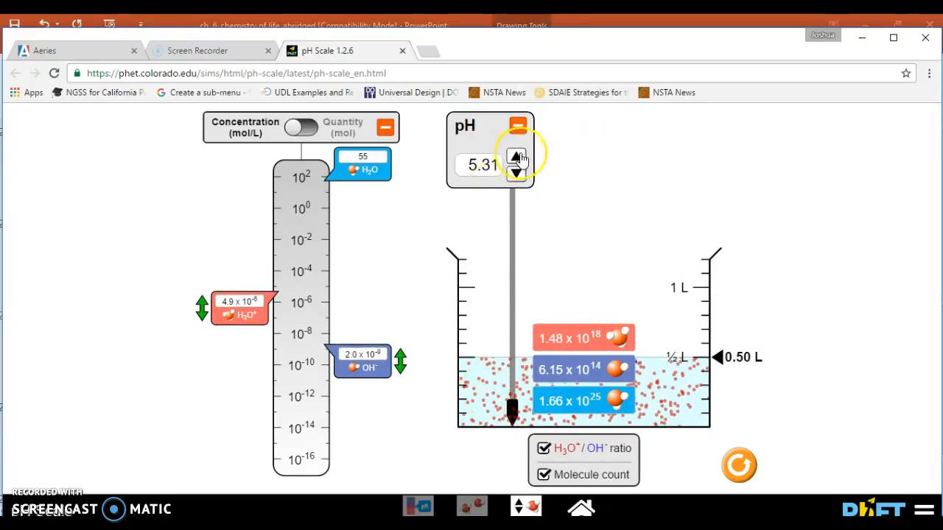
click(515, 158)
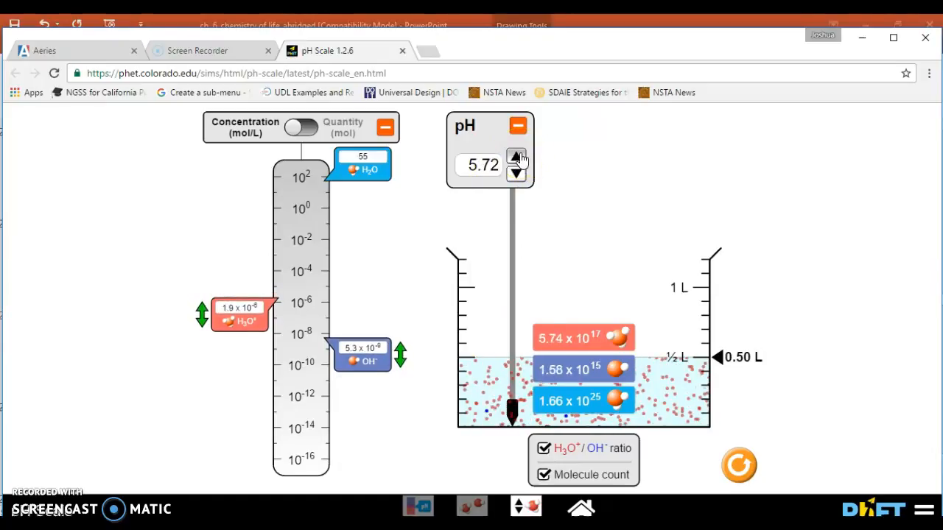
click(516, 156)
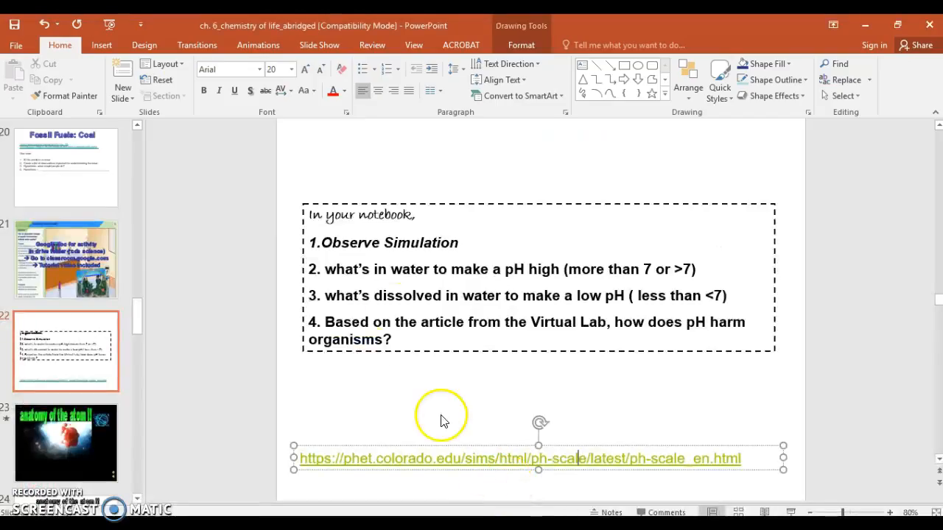
mouse_move(477, 265)
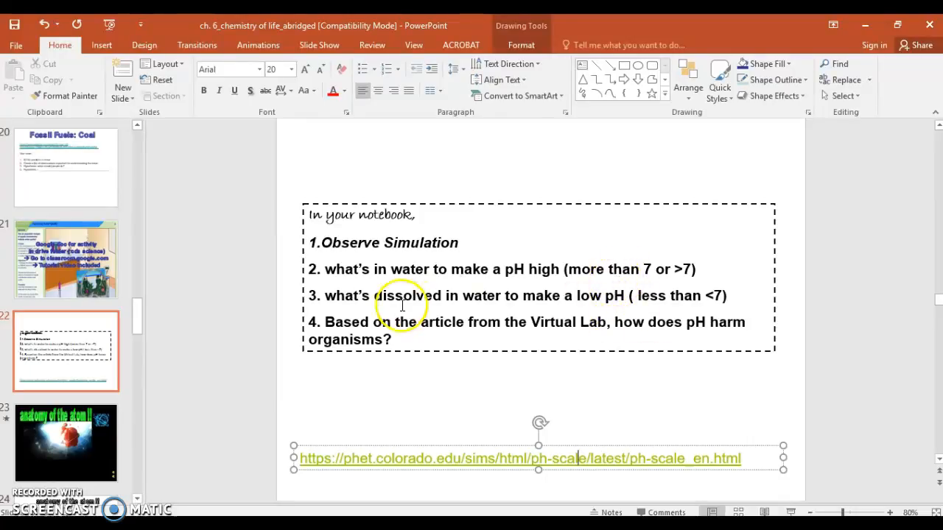
mouse_move(573, 323)
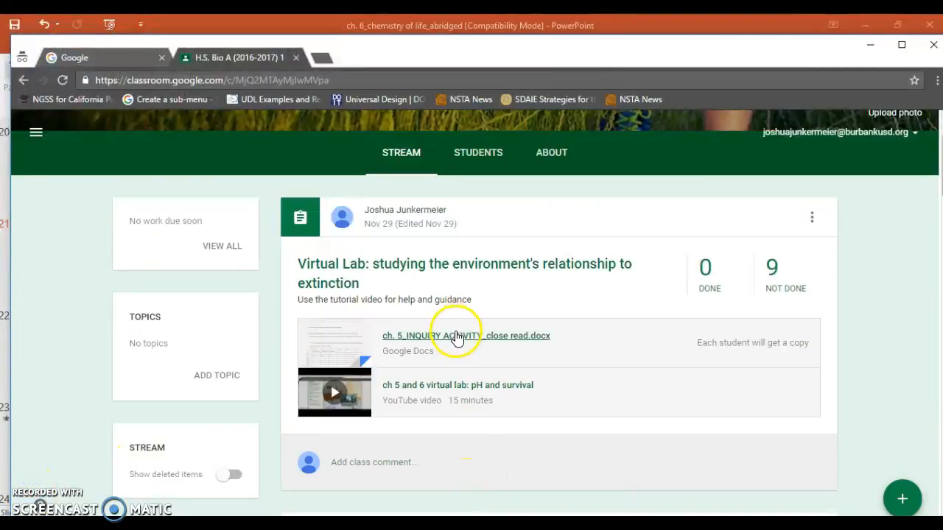
Step: Open the ch. 5_INQUIRY ACTIVITY_close read.docx attachment and scroll through the acid rain reading
click(466, 335)
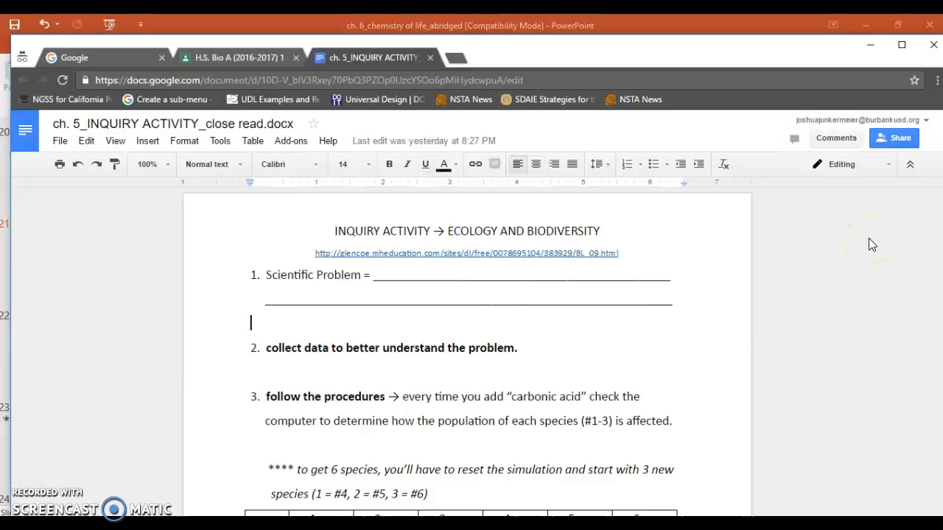
scroll(down, 3)
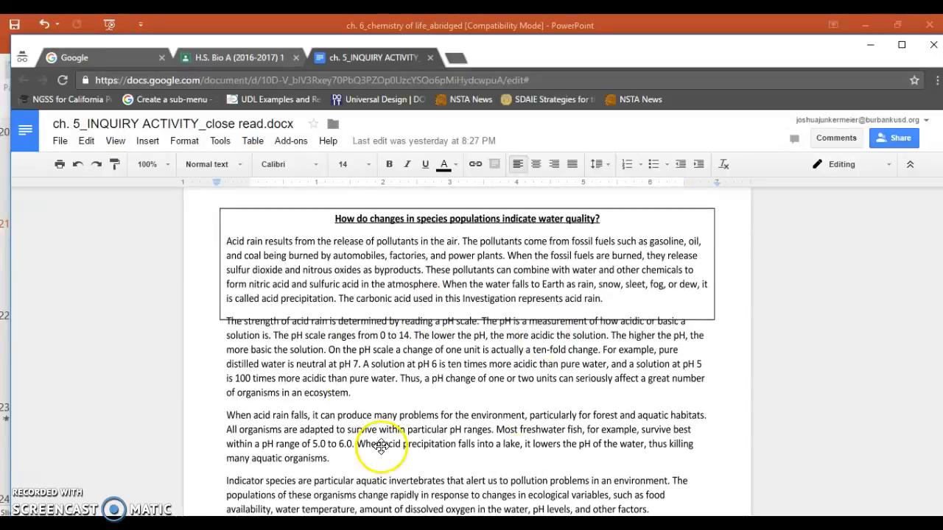
mouse_move(463, 504)
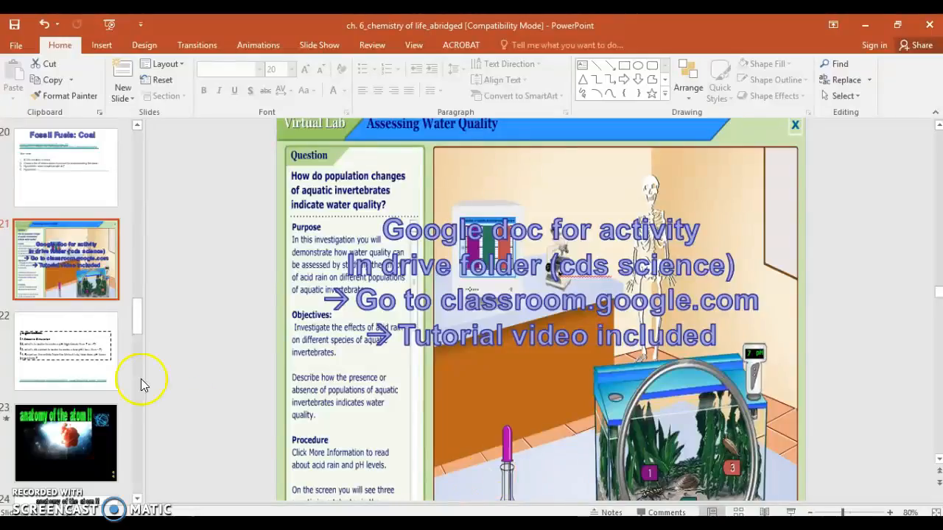
Step: Show slide 22's pH notebook questions, briefly selecting the fourth question about pH harming organisms
click(66, 351)
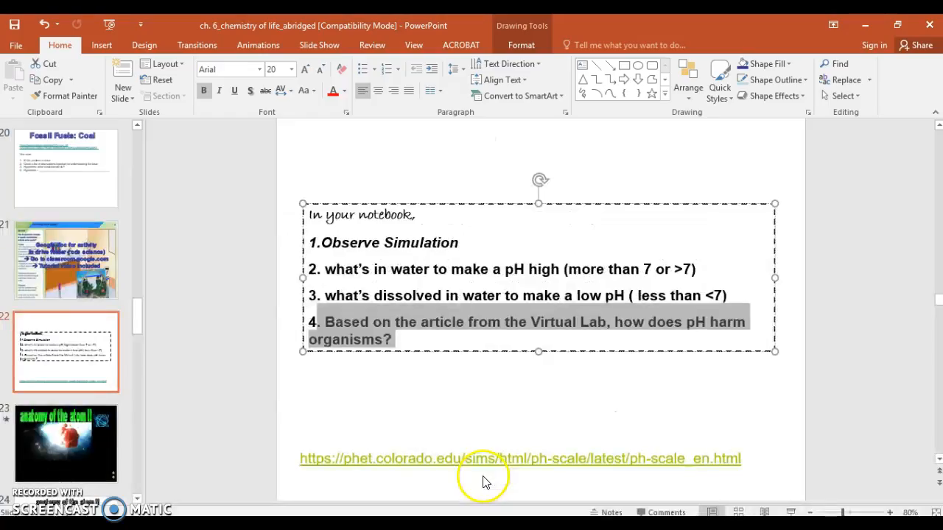
mouse_move(398, 346)
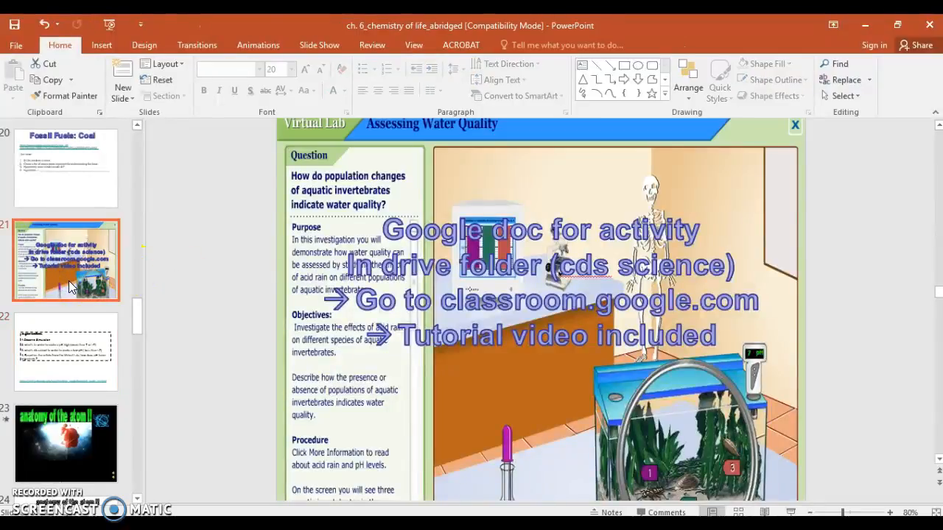
mouse_move(70, 367)
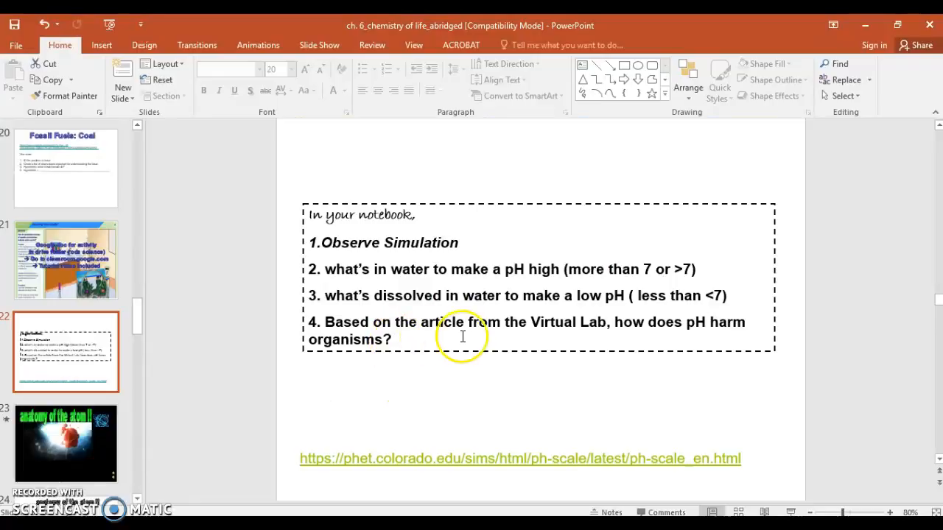
mouse_move(537, 331)
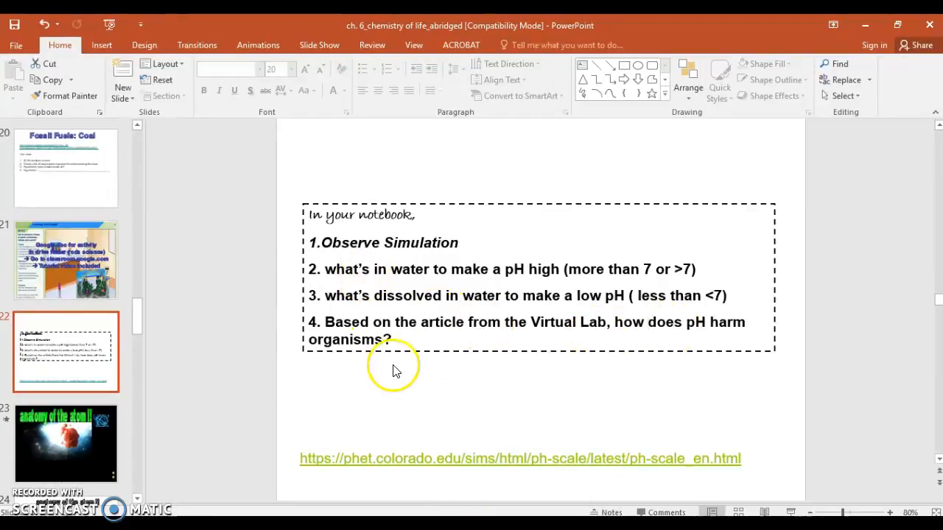
click(394, 339)
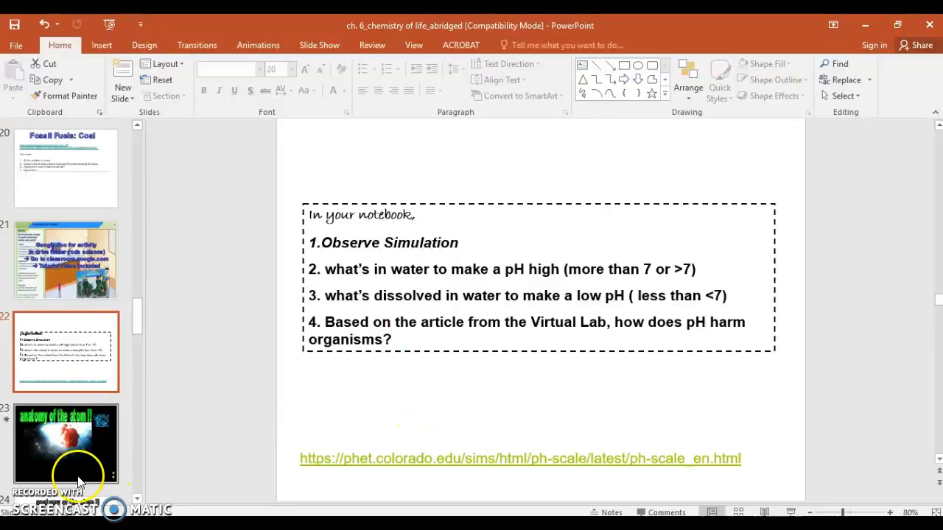
Step: Move to slide 25, the ELECTRON slide, and drag within its atom diagram area
click(66, 442)
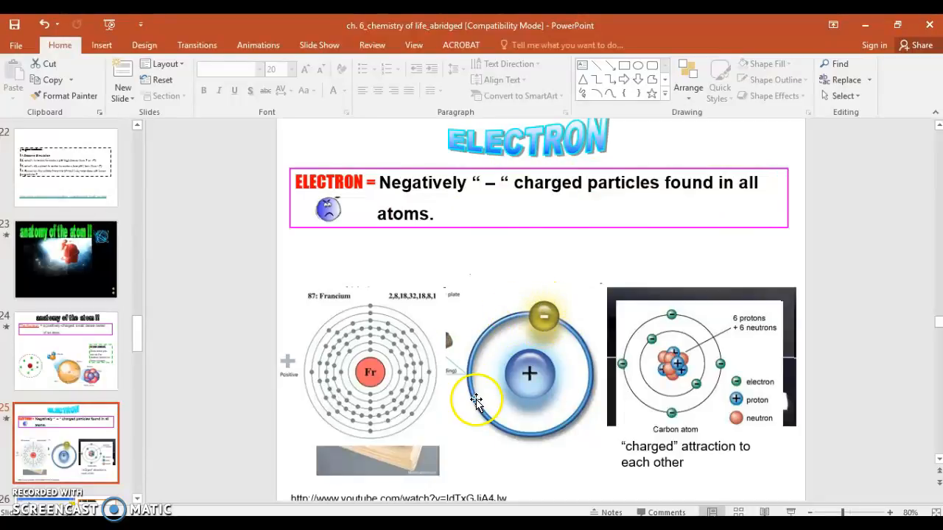
mouse_move(523, 361)
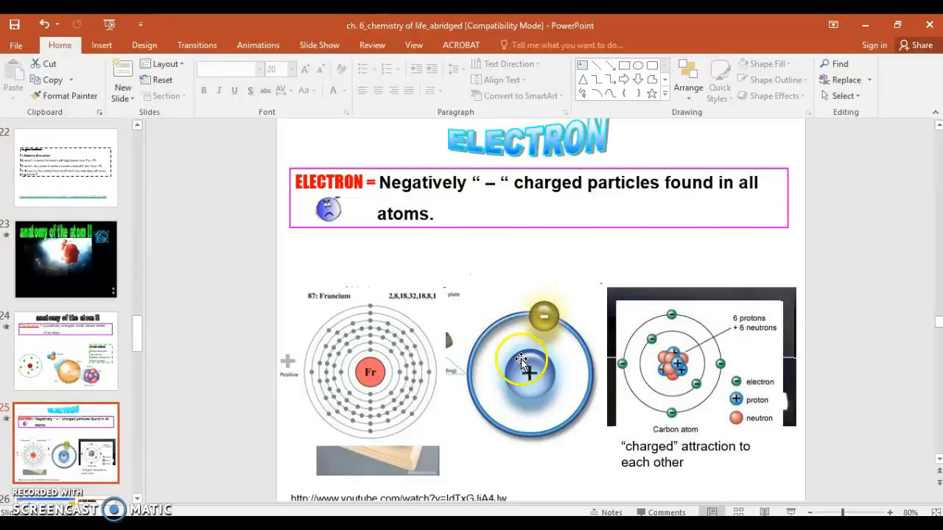
drag(522, 360, 549, 313)
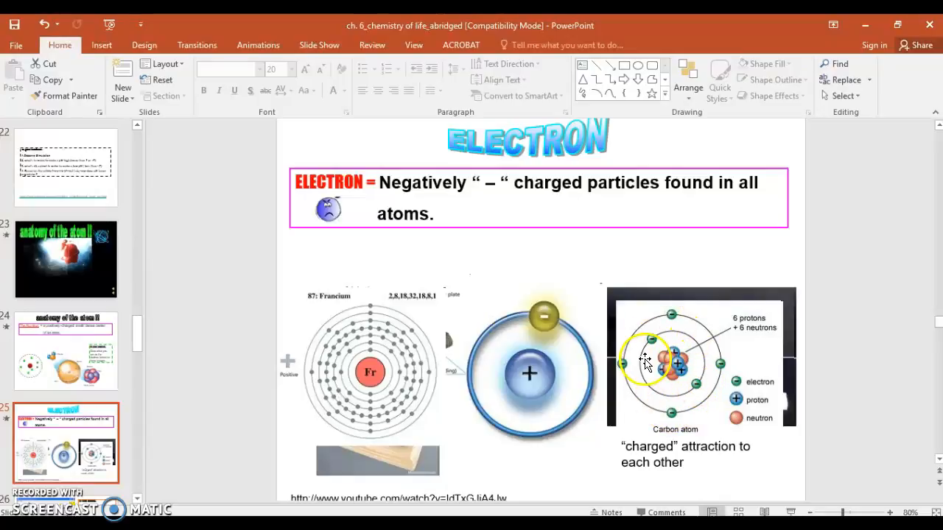
mouse_move(617, 412)
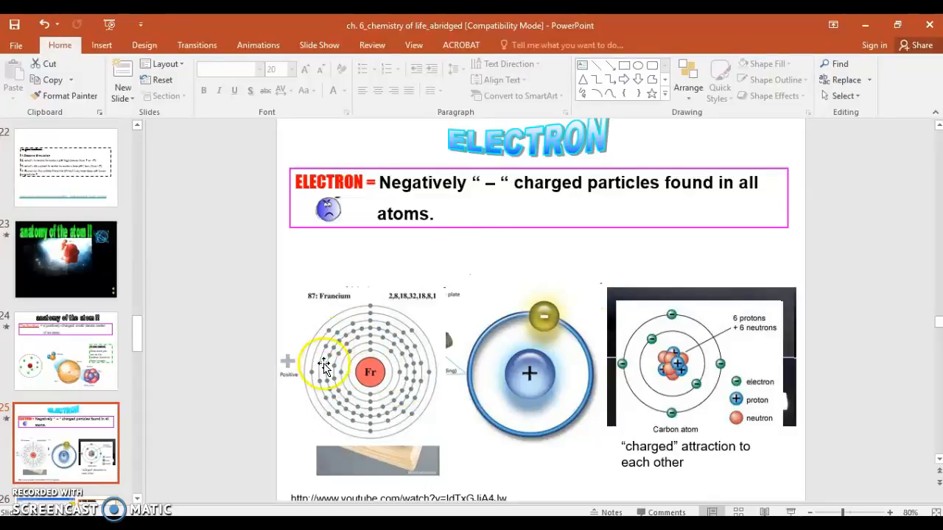
mouse_move(425, 427)
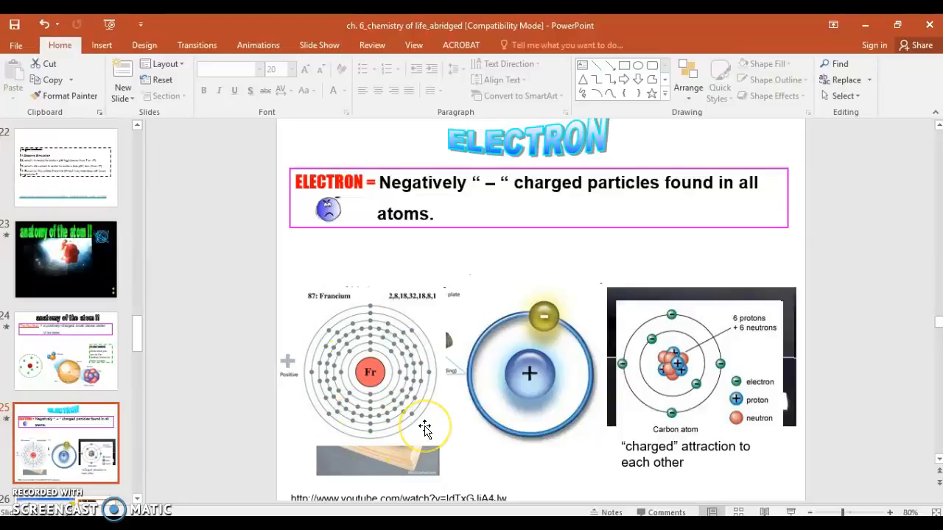
mouse_move(506, 463)
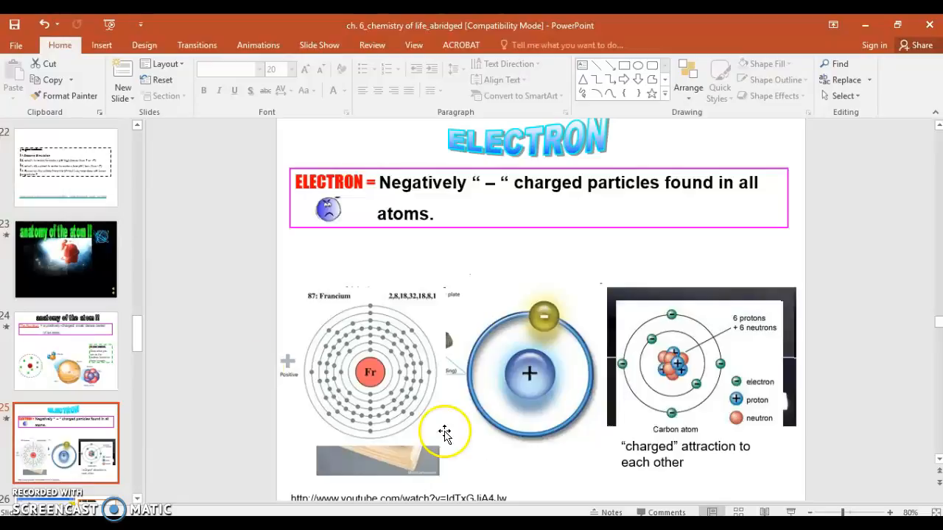
mouse_move(168, 399)
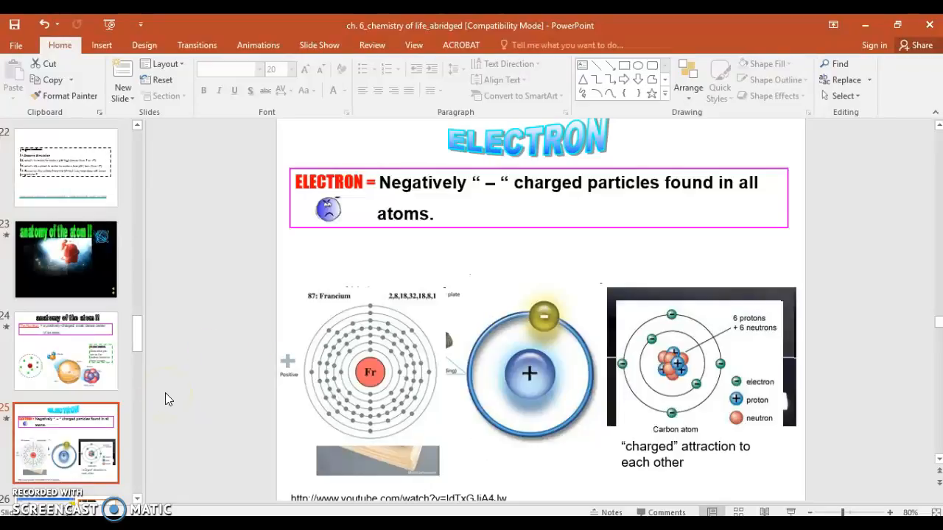
Step: Show slide 26, the balloons static electricity slide, and select its PhET balloons link
click(65, 350)
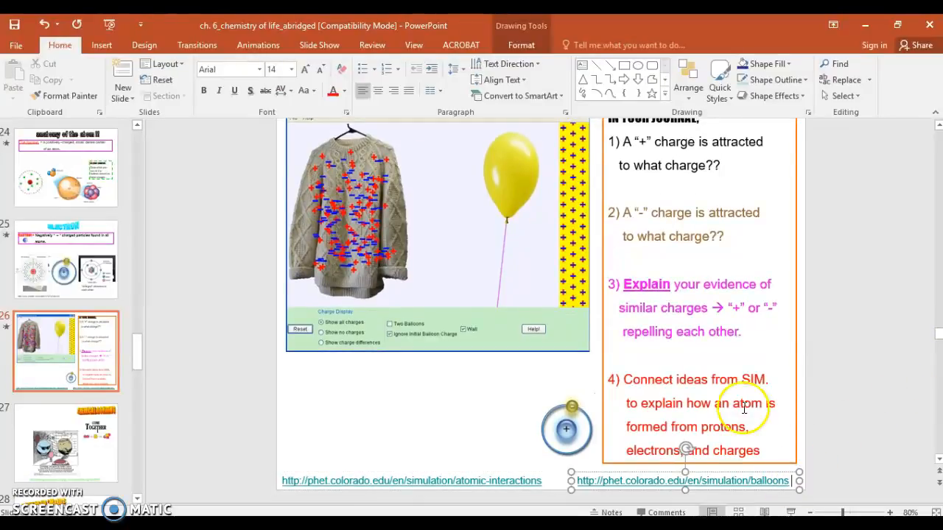
mouse_move(665, 366)
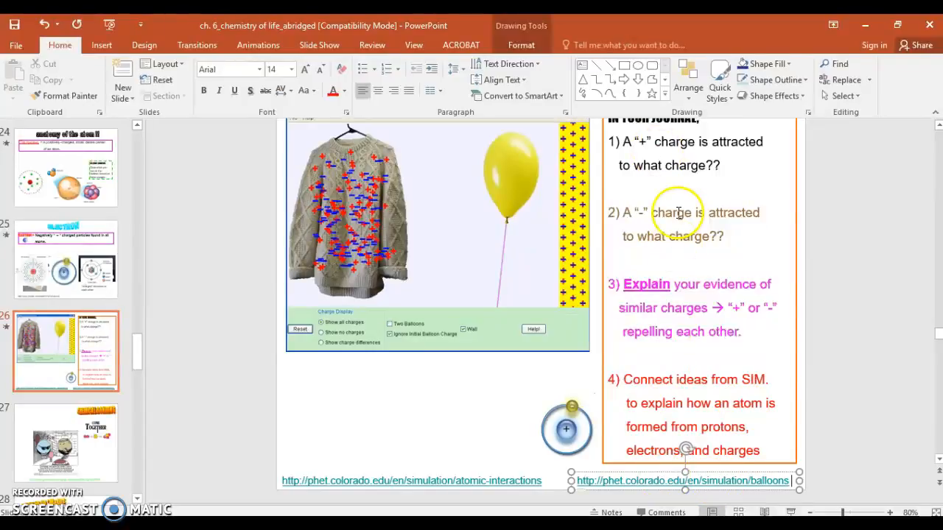
mouse_move(685, 165)
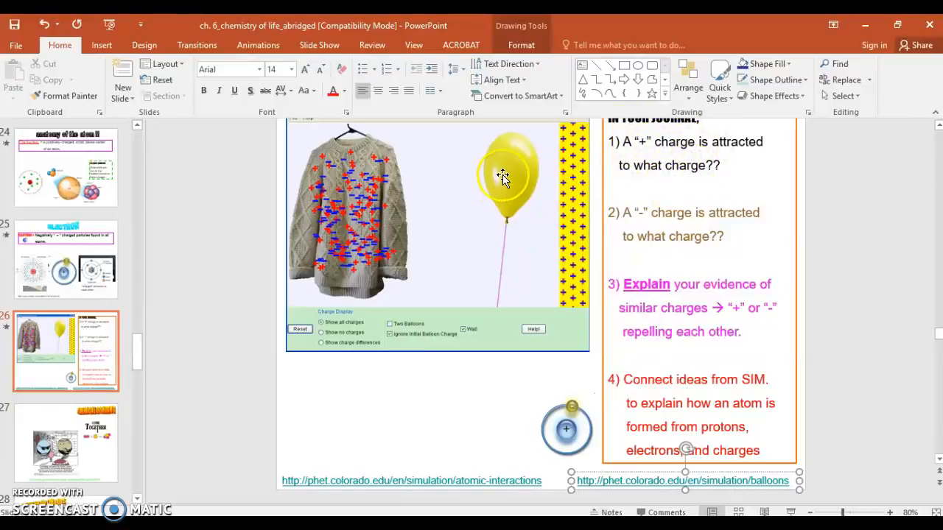
drag(503, 177, 514, 190)
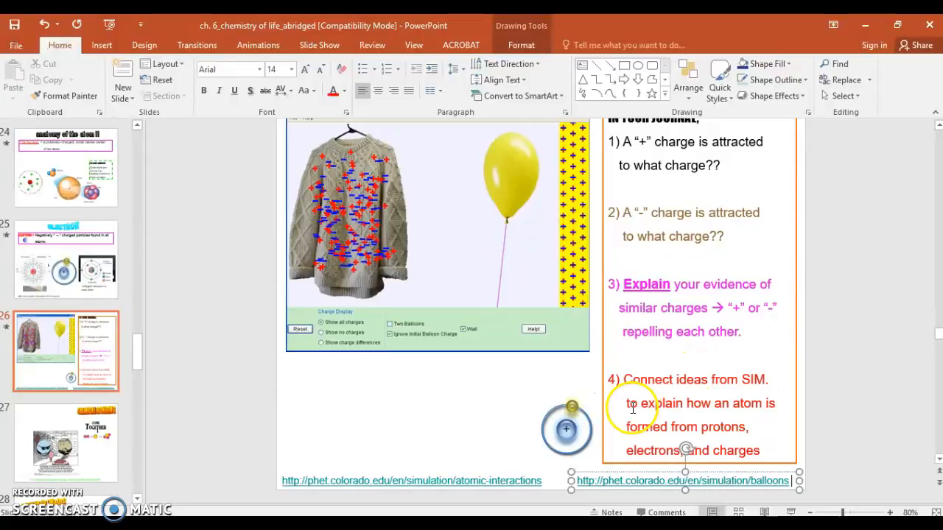
mouse_move(648, 450)
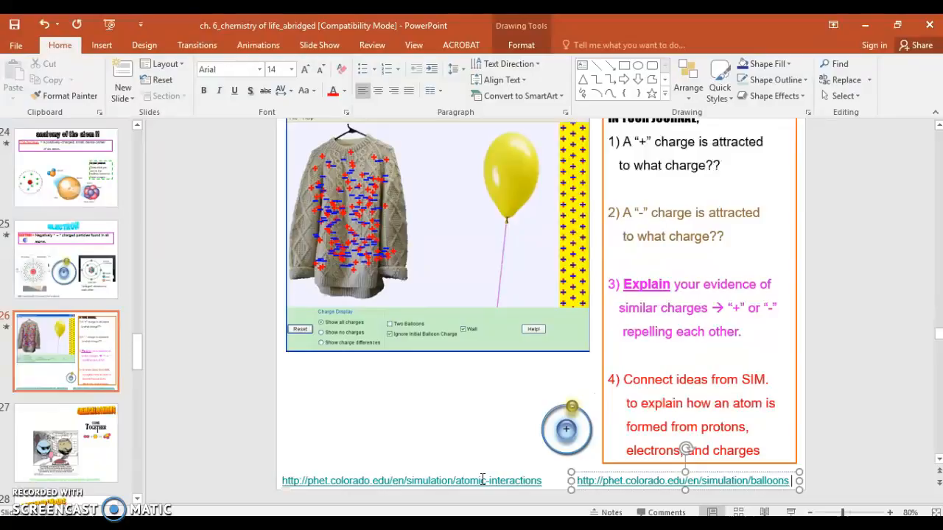
mouse_move(368, 396)
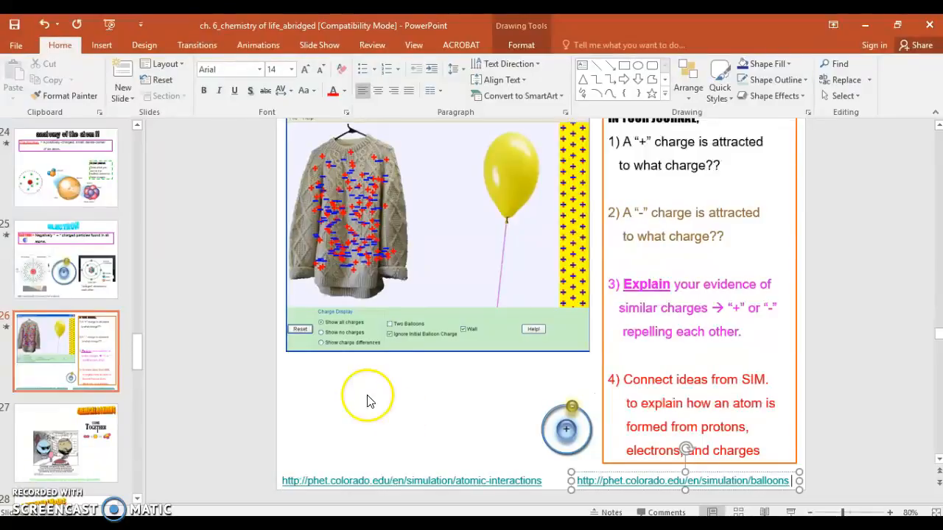
Step: Pass through the Chemical Bonding slide, selecting its title and gamequarium link, onto slide 28
click(66, 442)
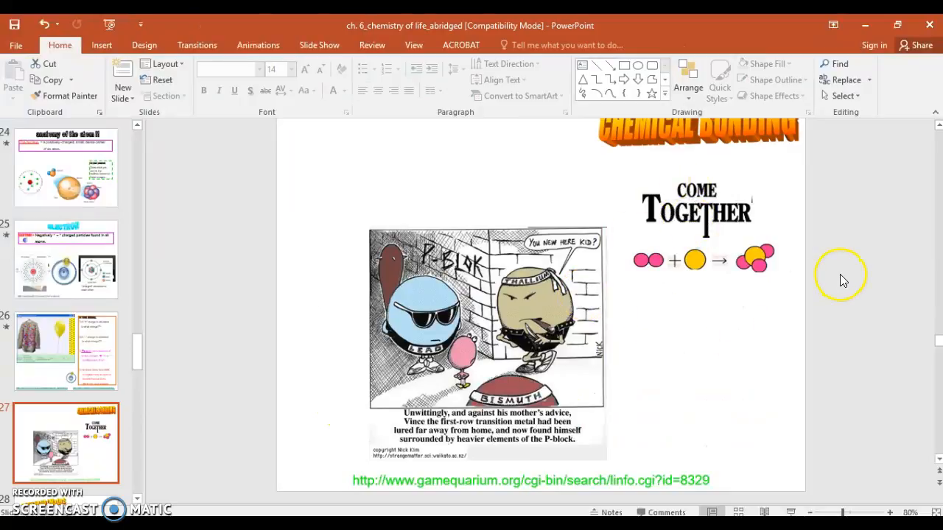
mouse_move(808, 440)
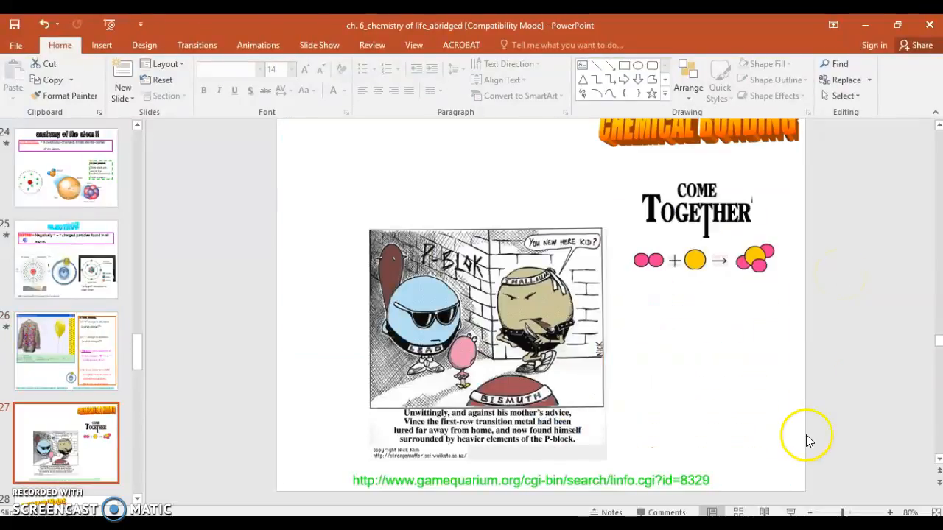
mouse_move(818, 512)
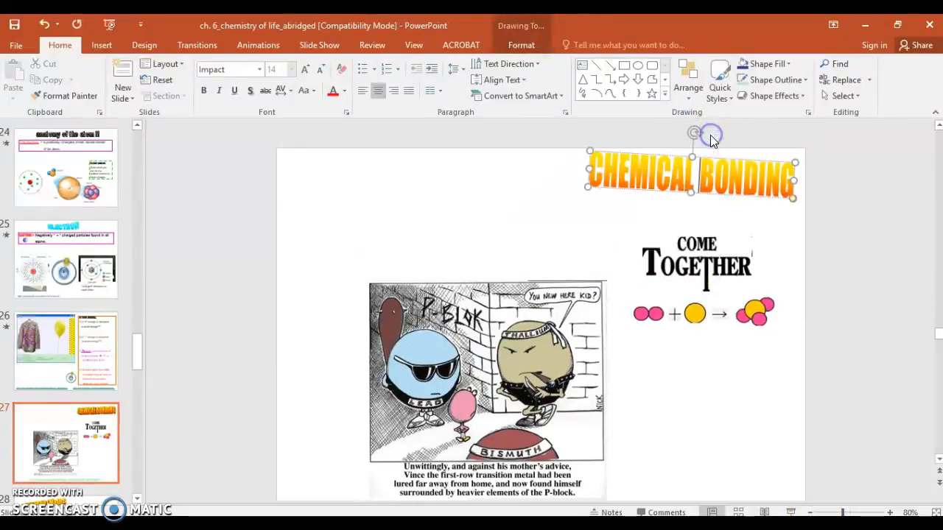
double_click(691, 175)
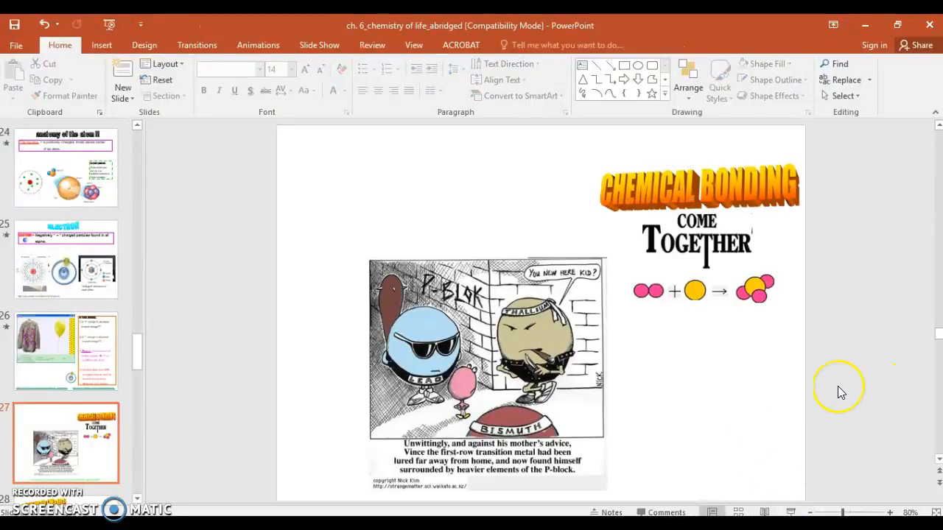
scroll(down, 3)
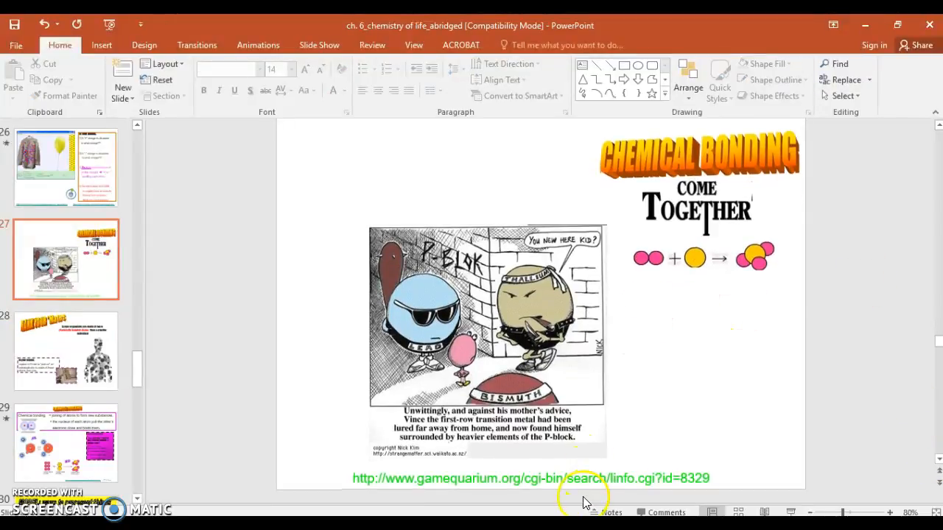
click(530, 478)
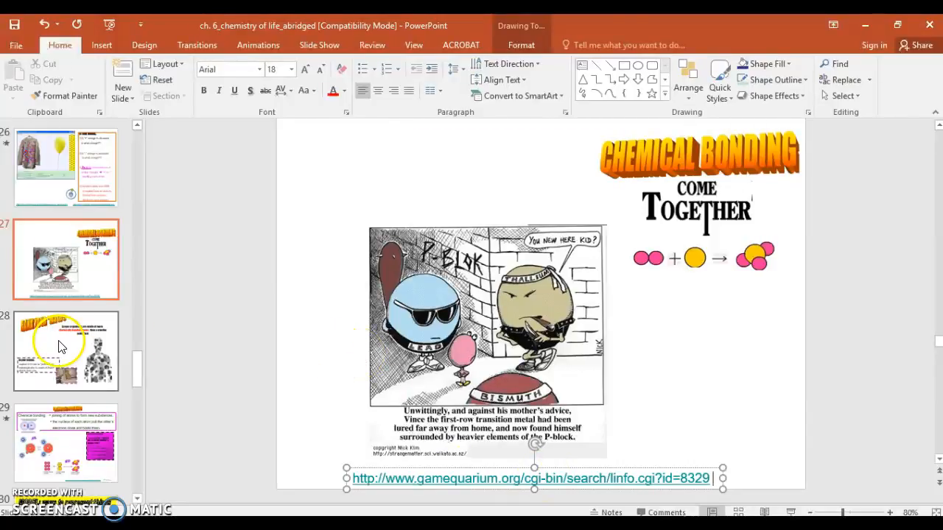
click(66, 350)
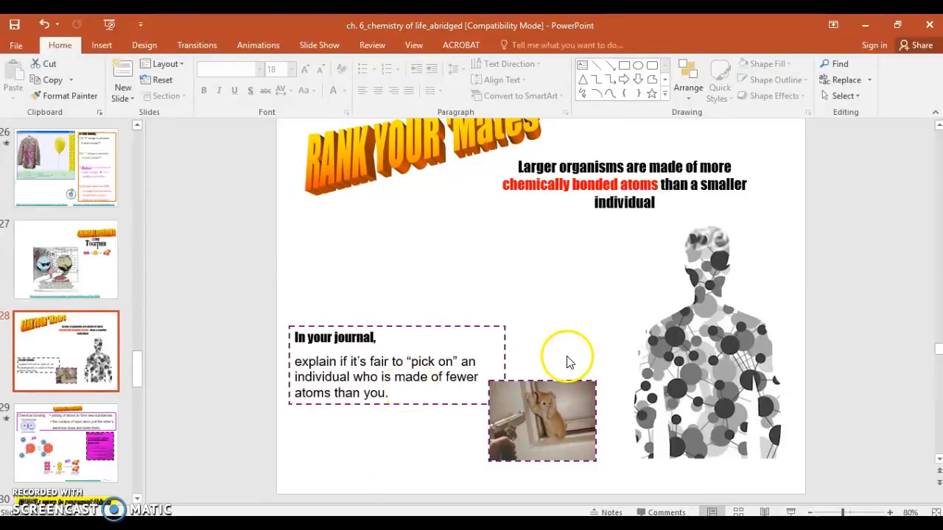
mouse_move(670, 165)
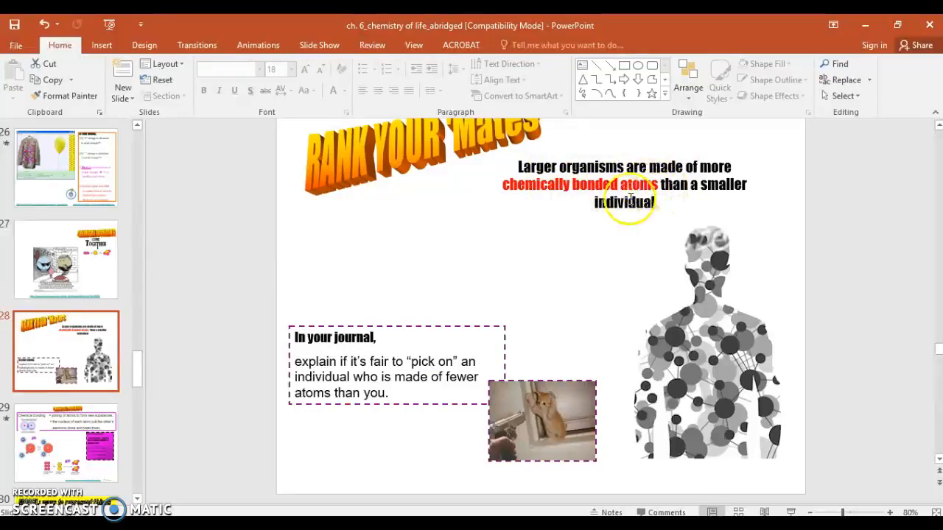
mouse_move(313, 361)
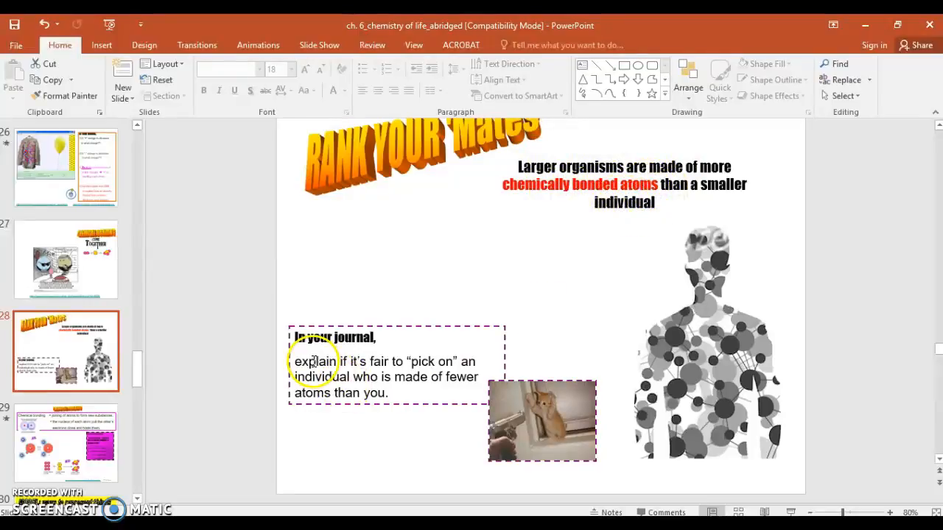